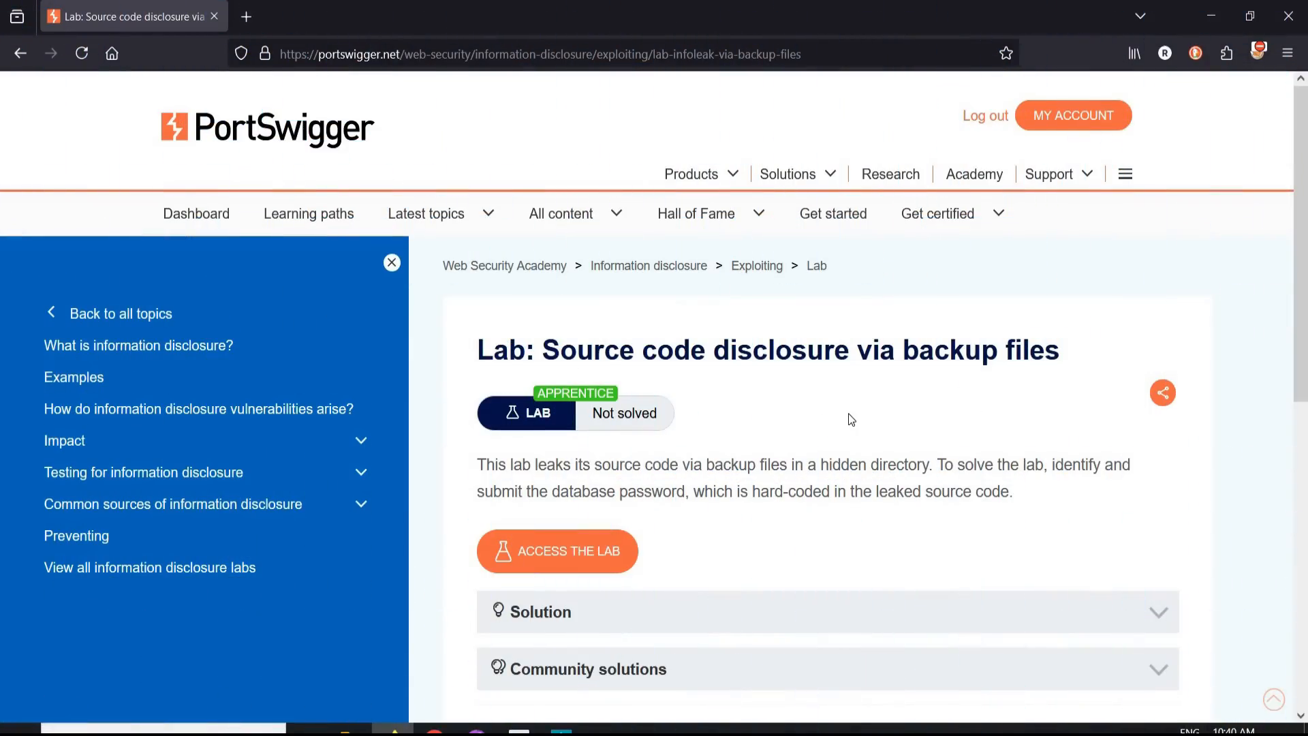
{"action": "mouse_move", "coordinate": [922, 462]}
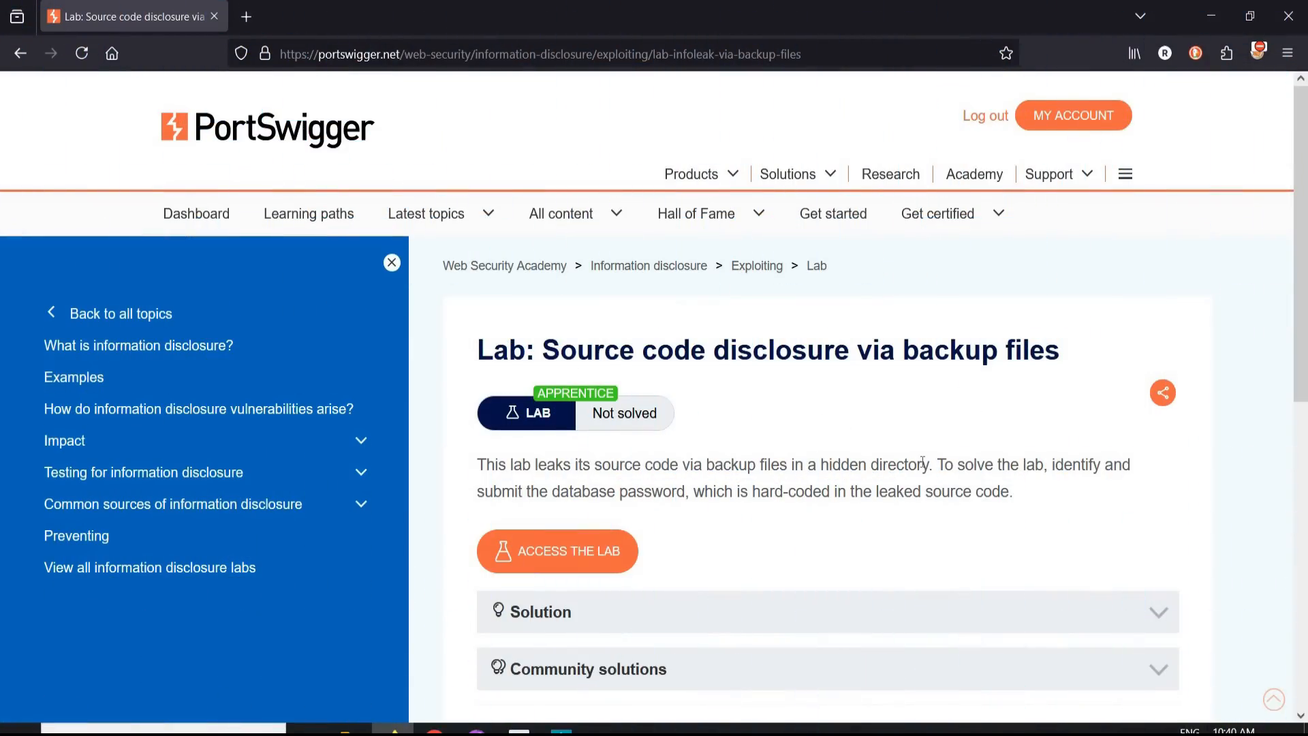
{"action": "mouse_move", "coordinate": [816, 511]}
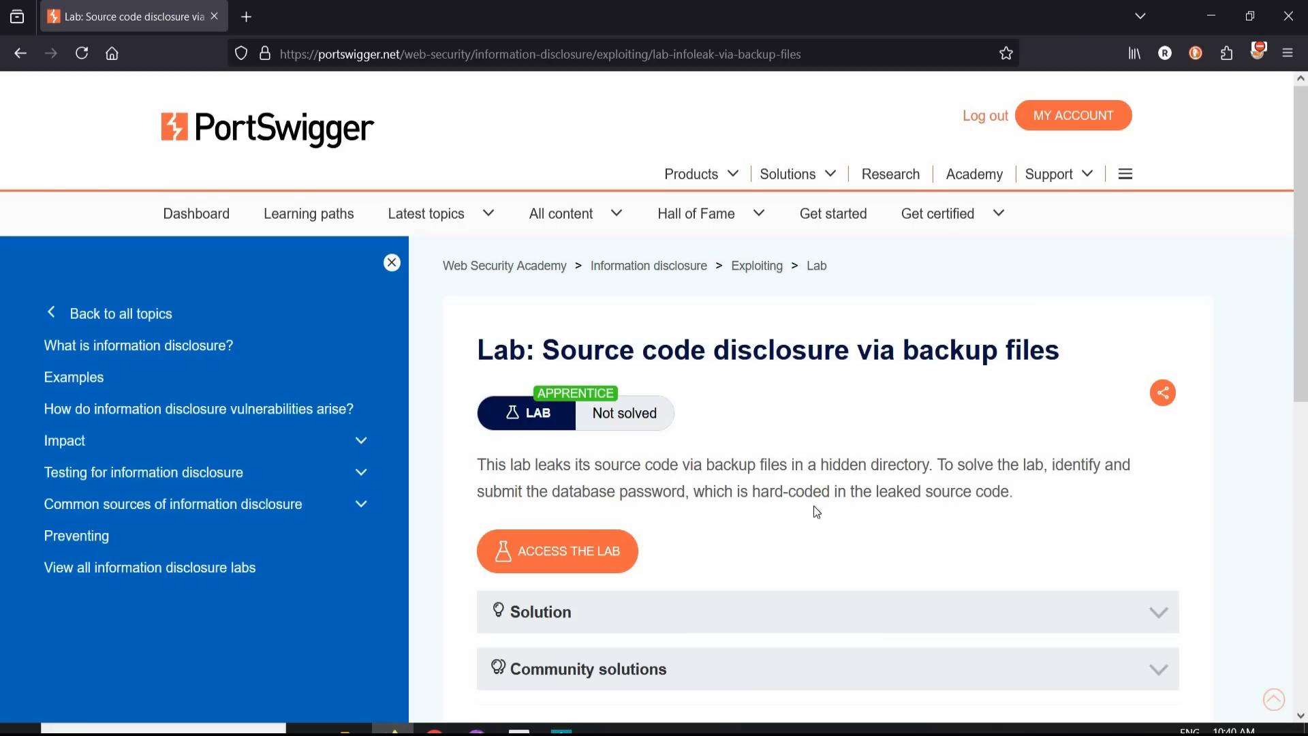
{"action": "mouse_move", "coordinate": [883, 510]}
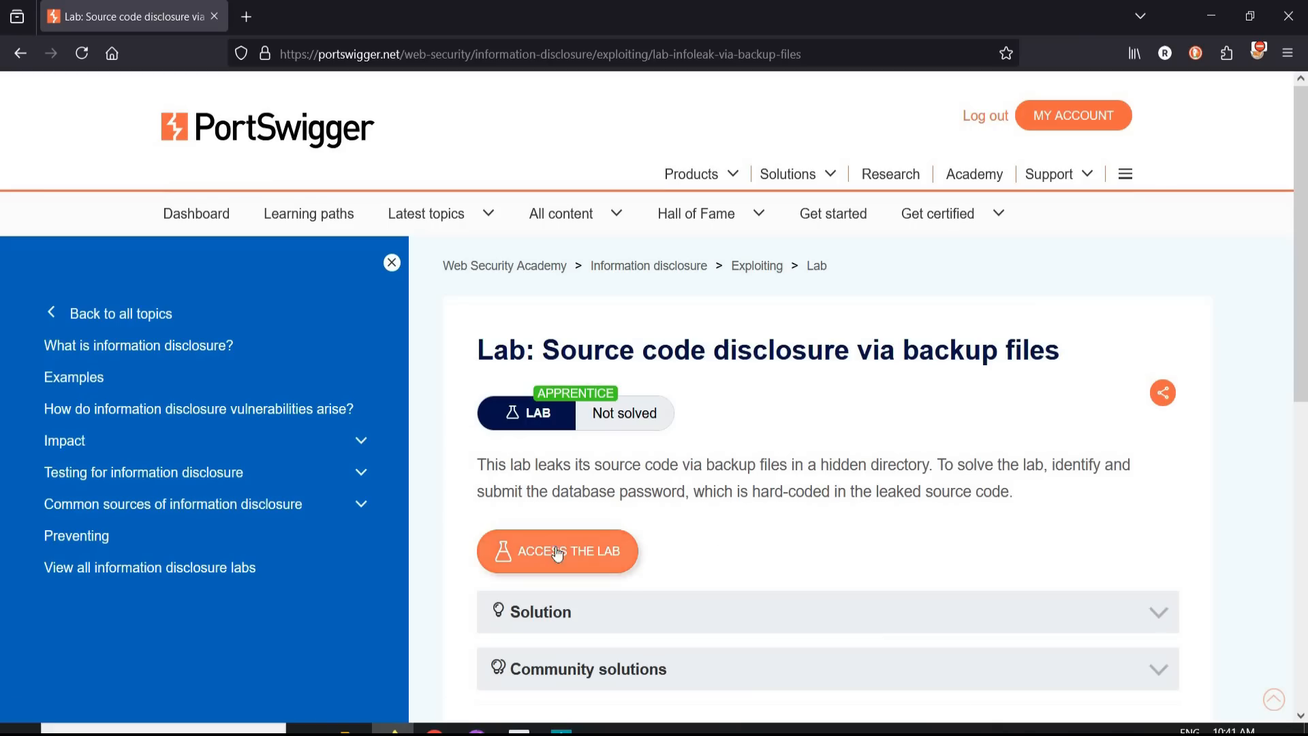
Step: Launch the lab in a new tab and route browser traffic through the burp FoxyProxy profile
{"action": "left_click", "coordinate": [558, 550]}
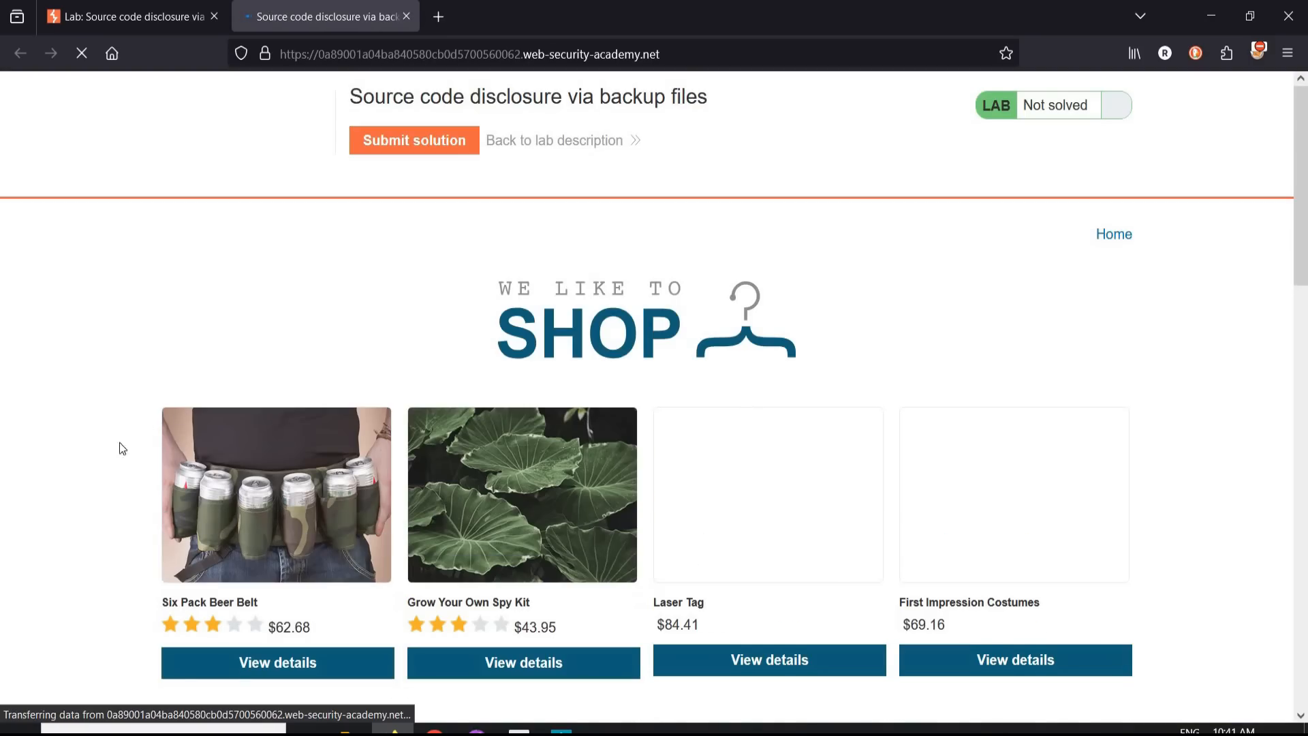
{"action": "left_click", "coordinate": [1259, 54]}
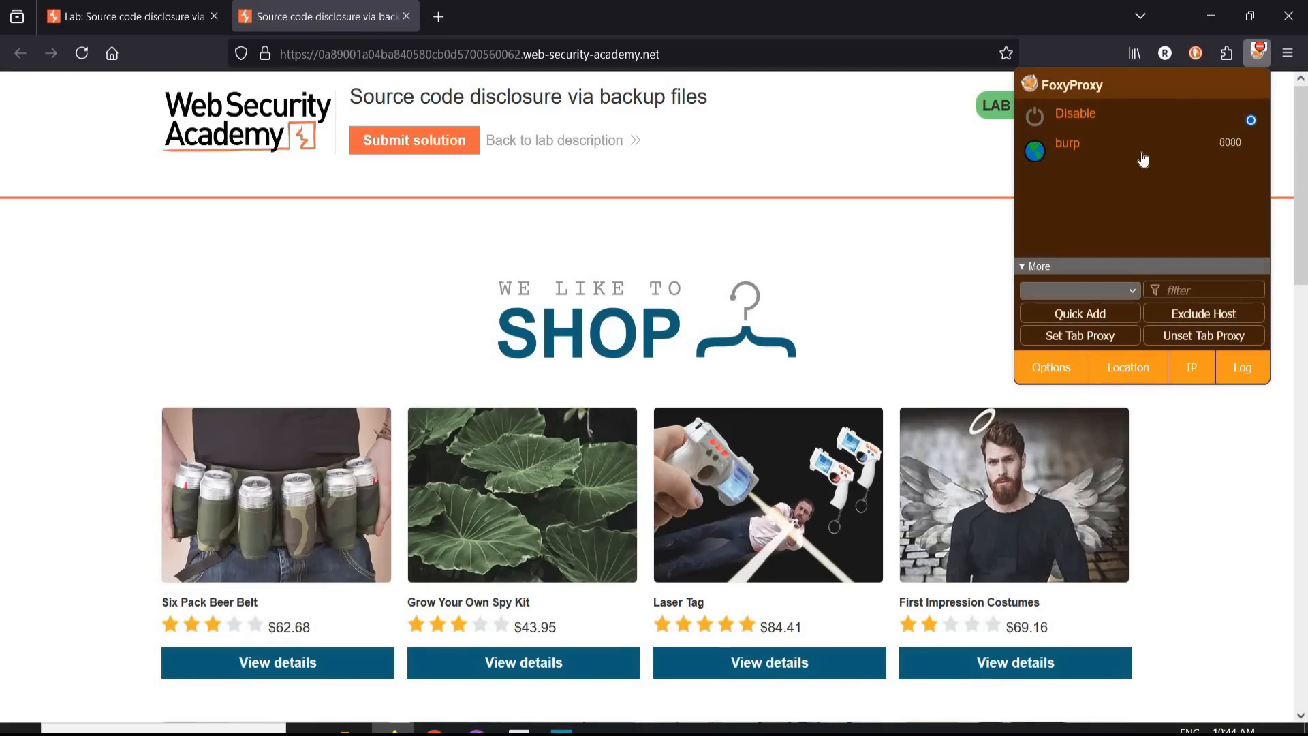
{"action": "left_click", "coordinate": [1251, 151]}
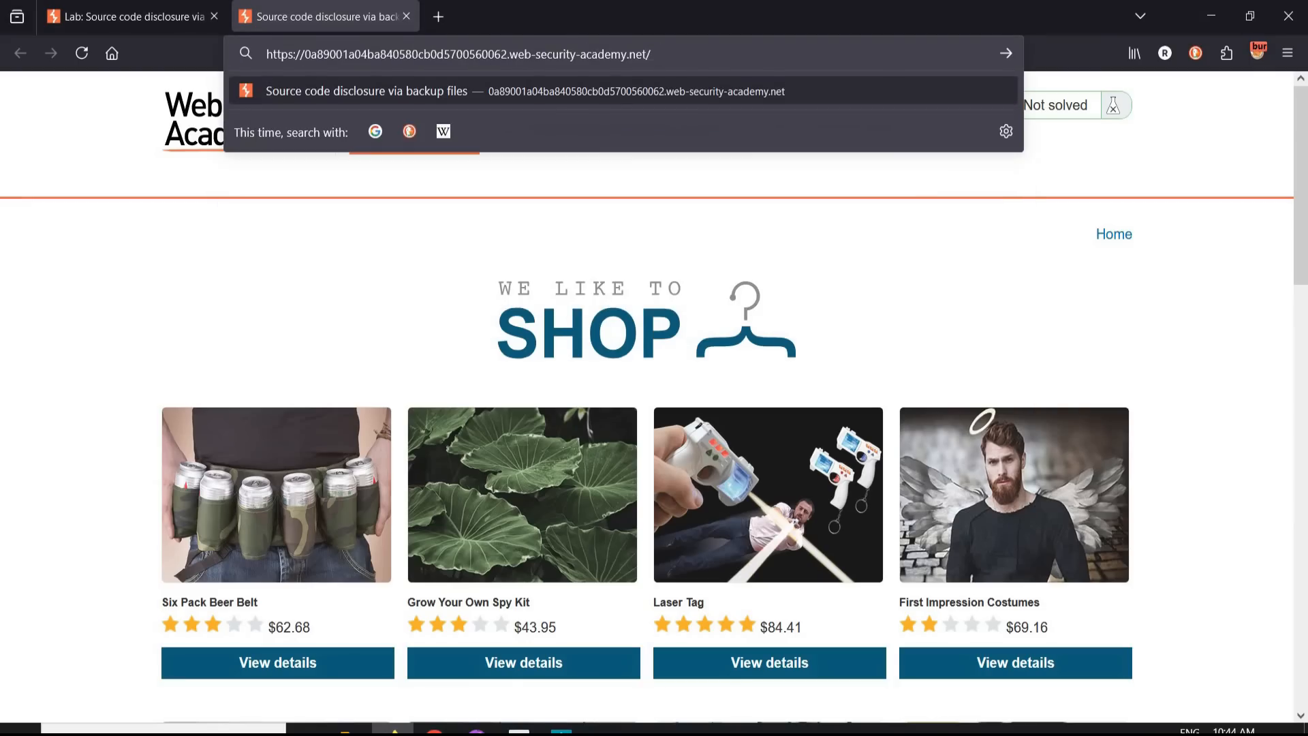
Step: Request the lab site's robots.txt by appending it to the address bar URL
{"action": "type", "text": "robots."}
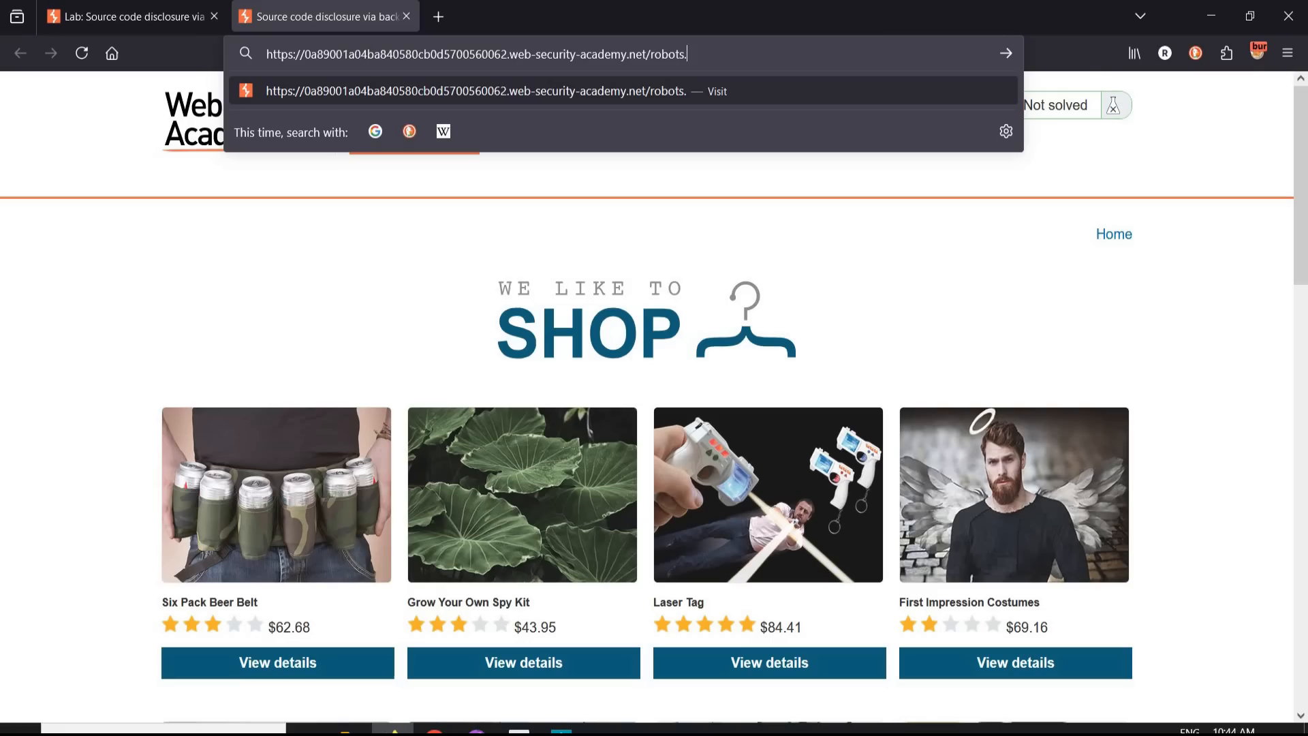
{"action": "type", "text": "txt"}
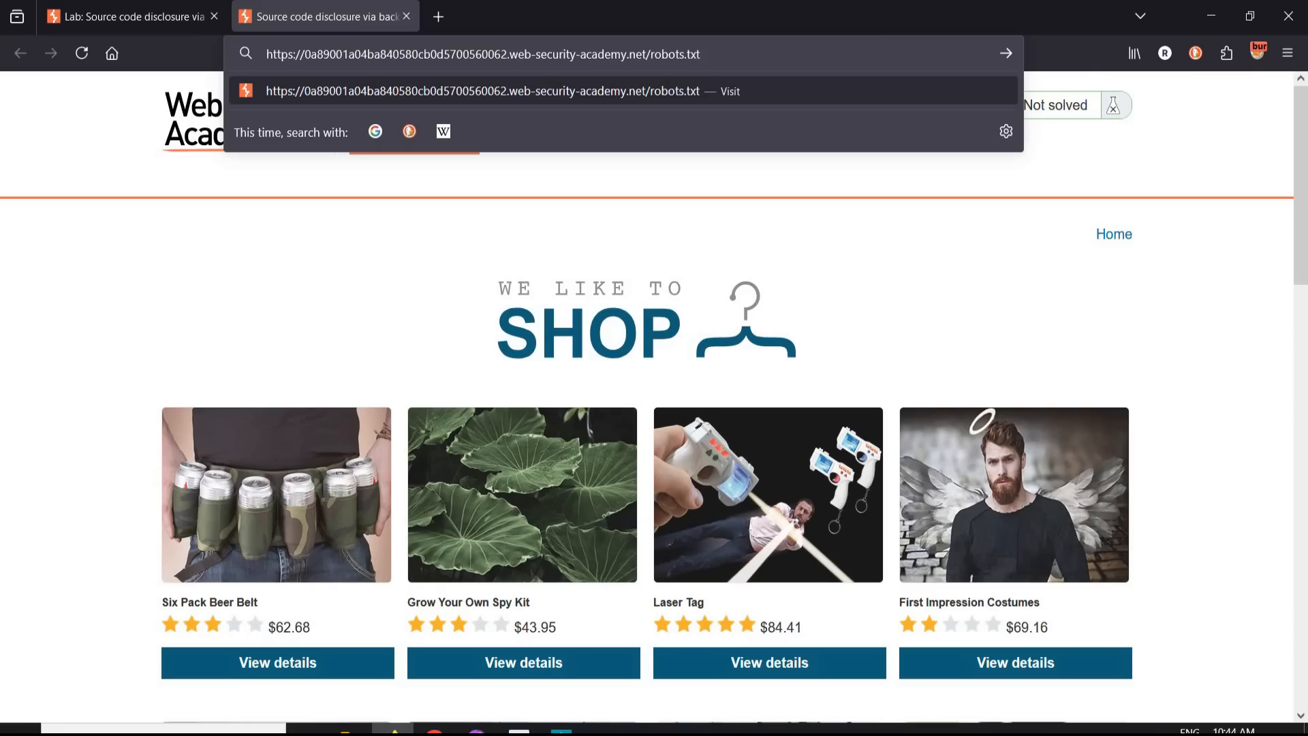
{"action": "key", "text": "Enter"}
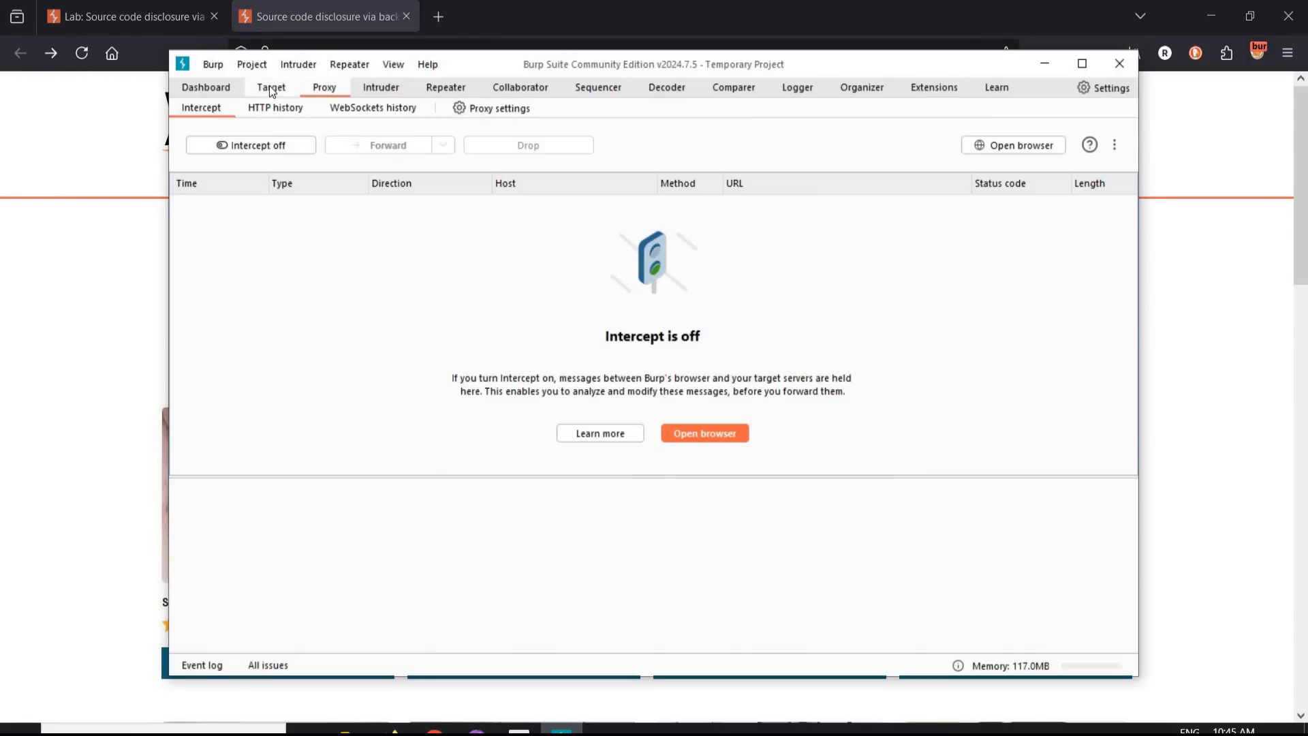
Step: Expand the lab host's site map to the backup folder and send the /backup/ request to Repeater
{"action": "left_click", "coordinate": [270, 88]}
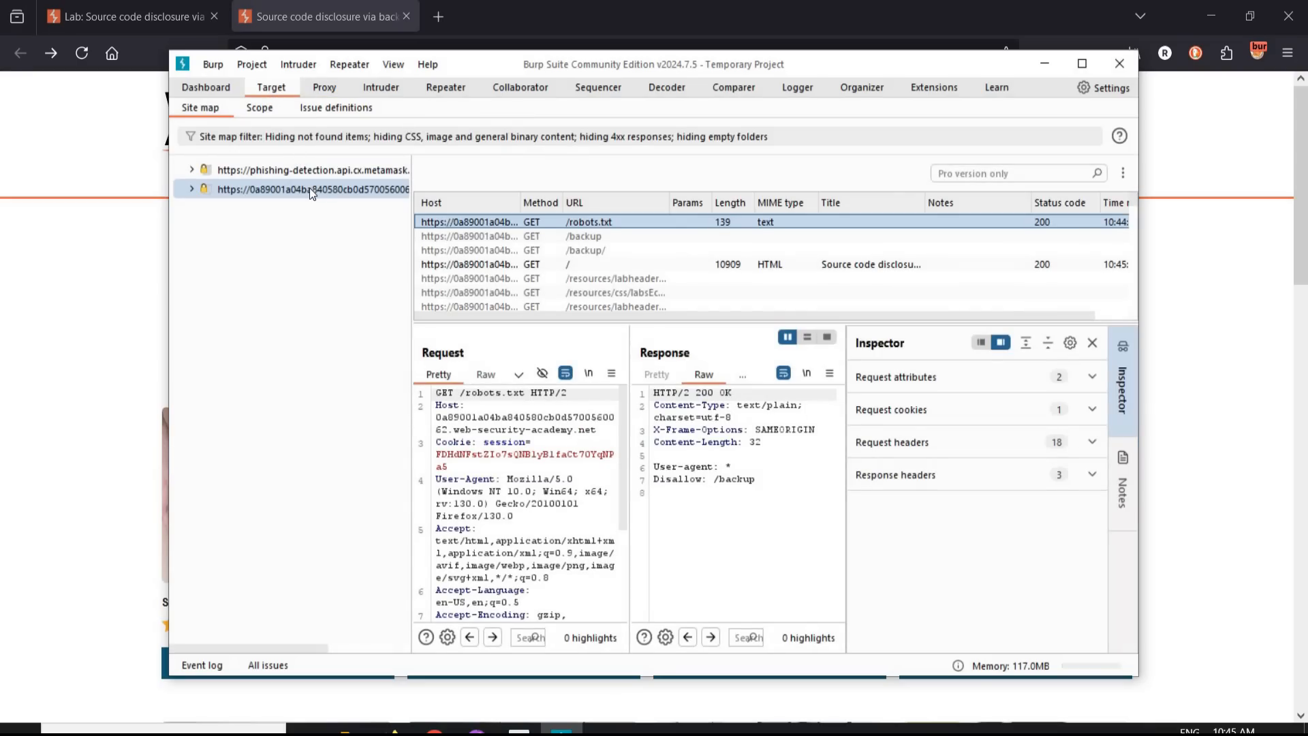
{"action": "left_click", "coordinate": [192, 189]}
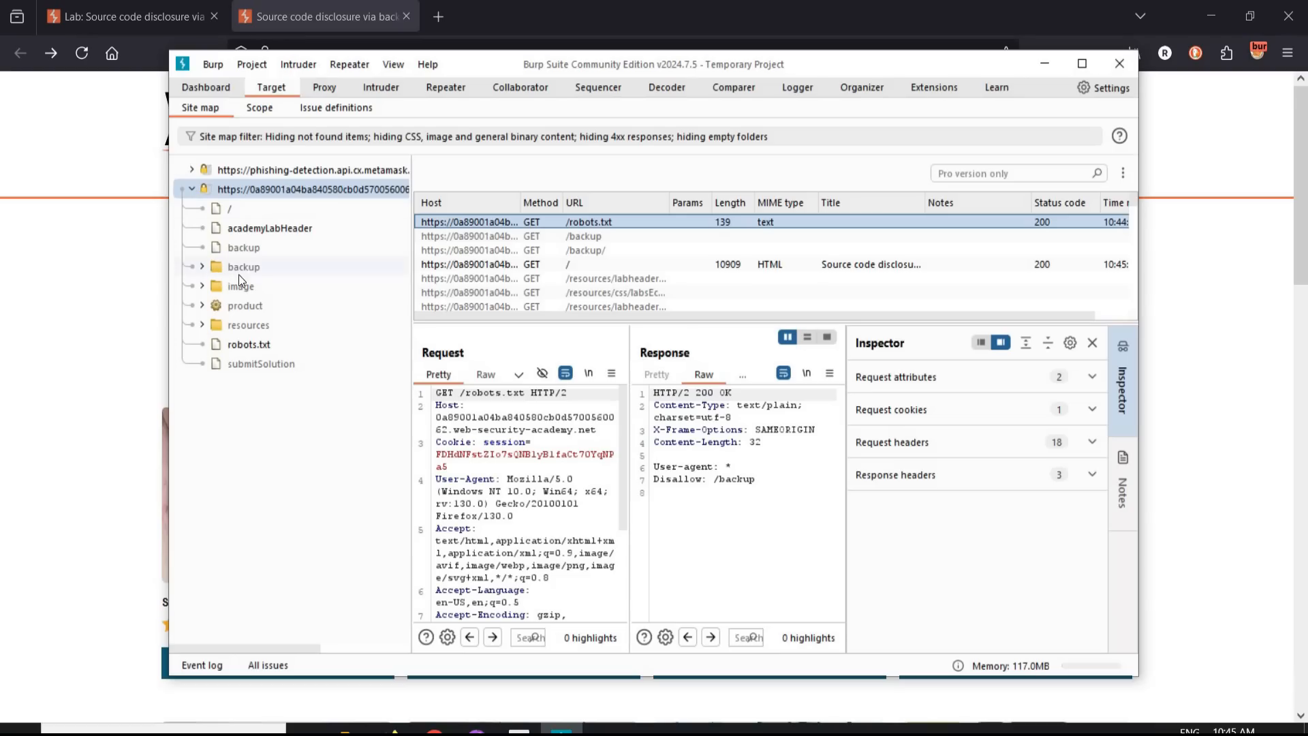
{"action": "left_click", "coordinate": [202, 266]}
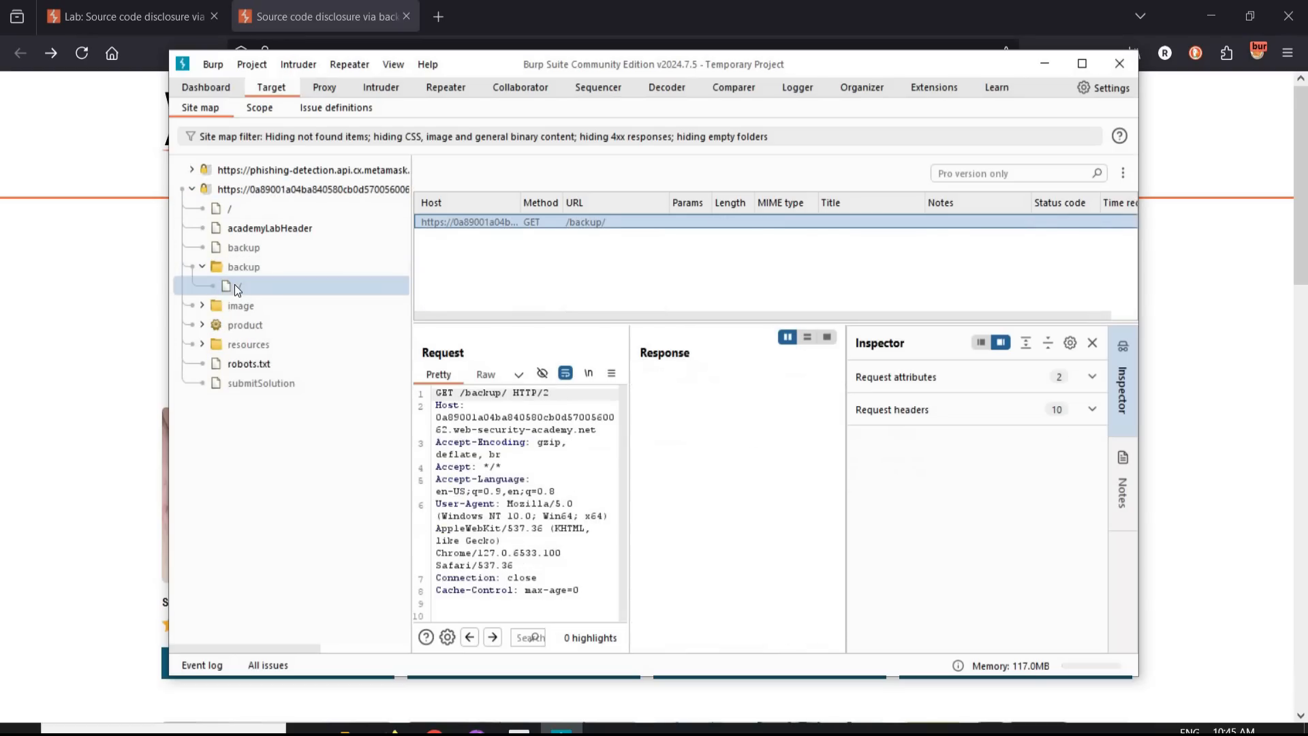
{"action": "right_click", "coordinate": [236, 286]}
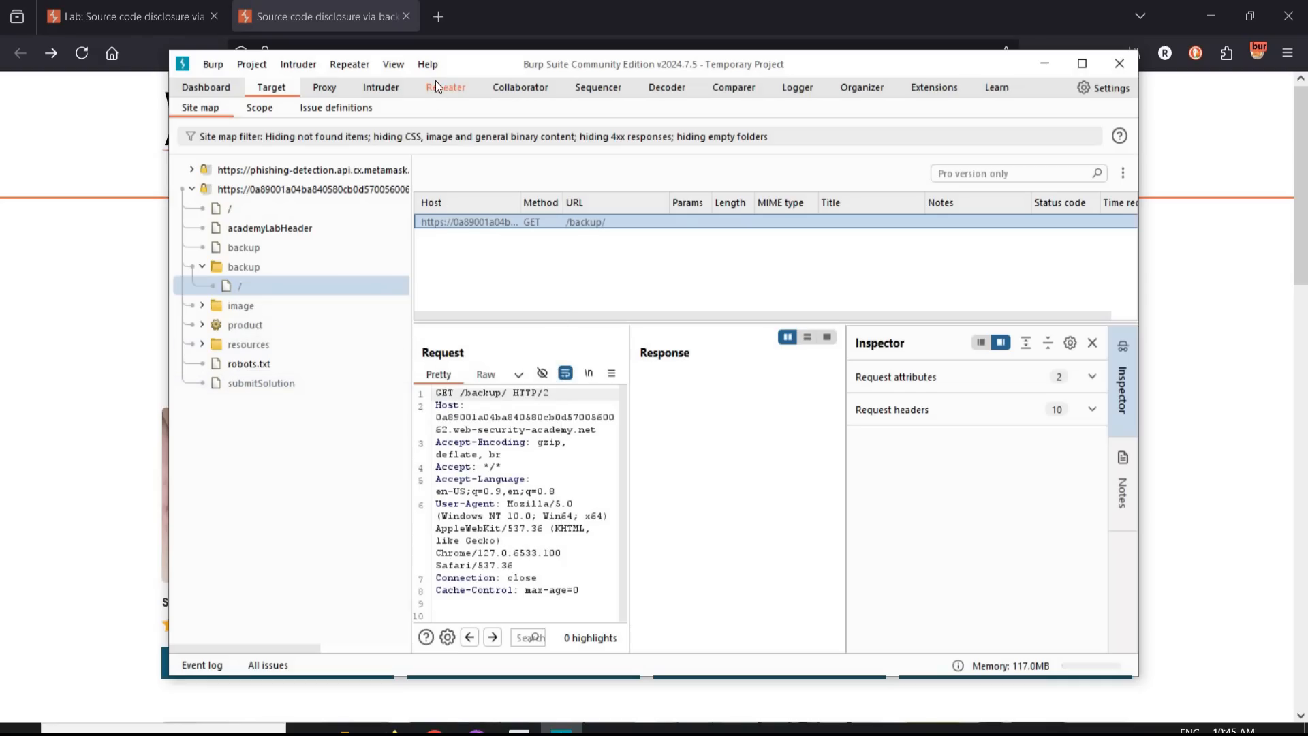
Step: Resend the /backup/ request in Repeater to get the Index of /backup directory listing
{"action": "left_click", "coordinate": [446, 87]}
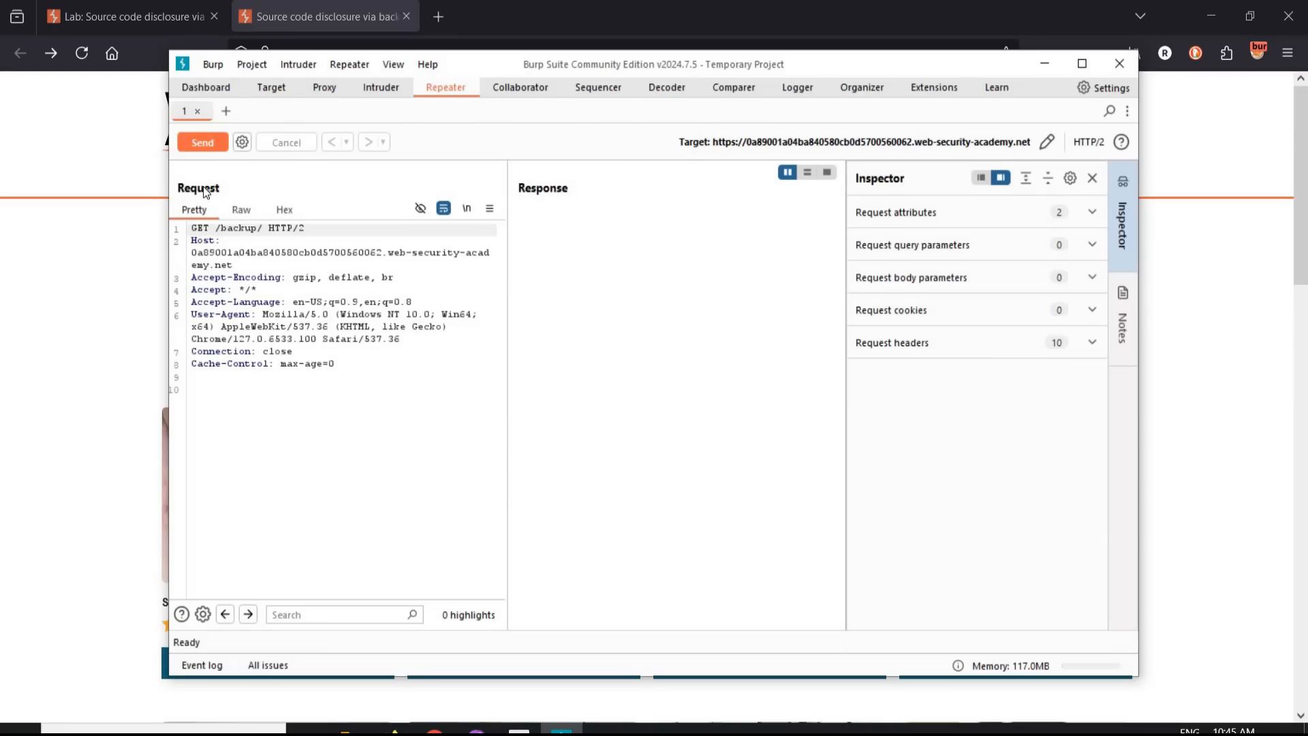
{"action": "left_click", "coordinate": [202, 142]}
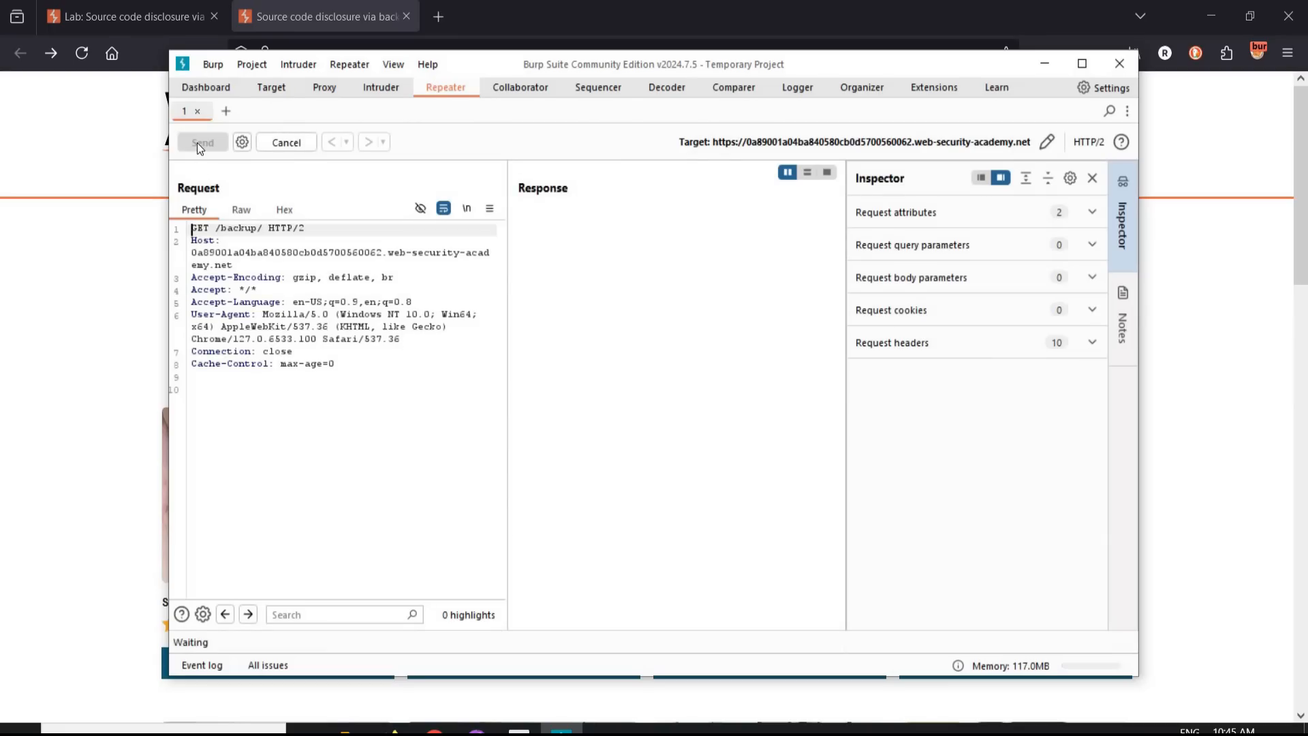
{"action": "left_click", "coordinate": [202, 142]}
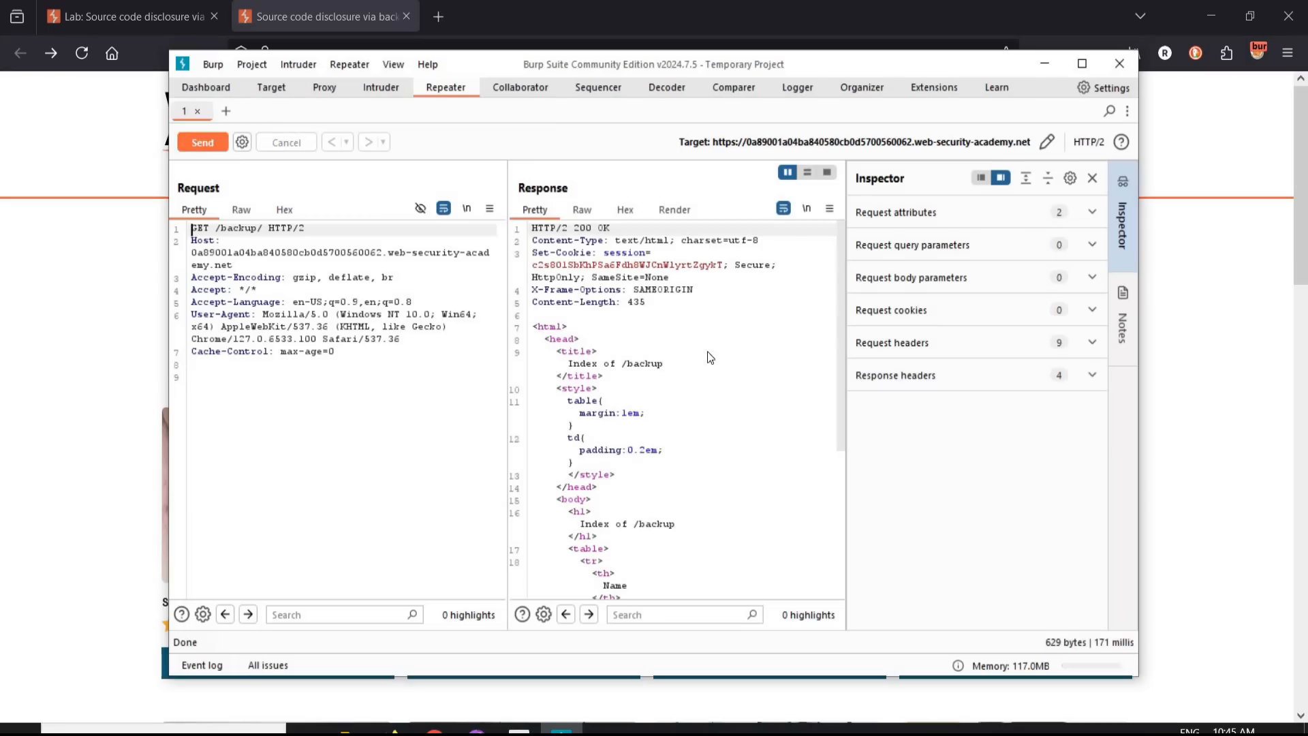
{"action": "mouse_move", "coordinate": [689, 506]}
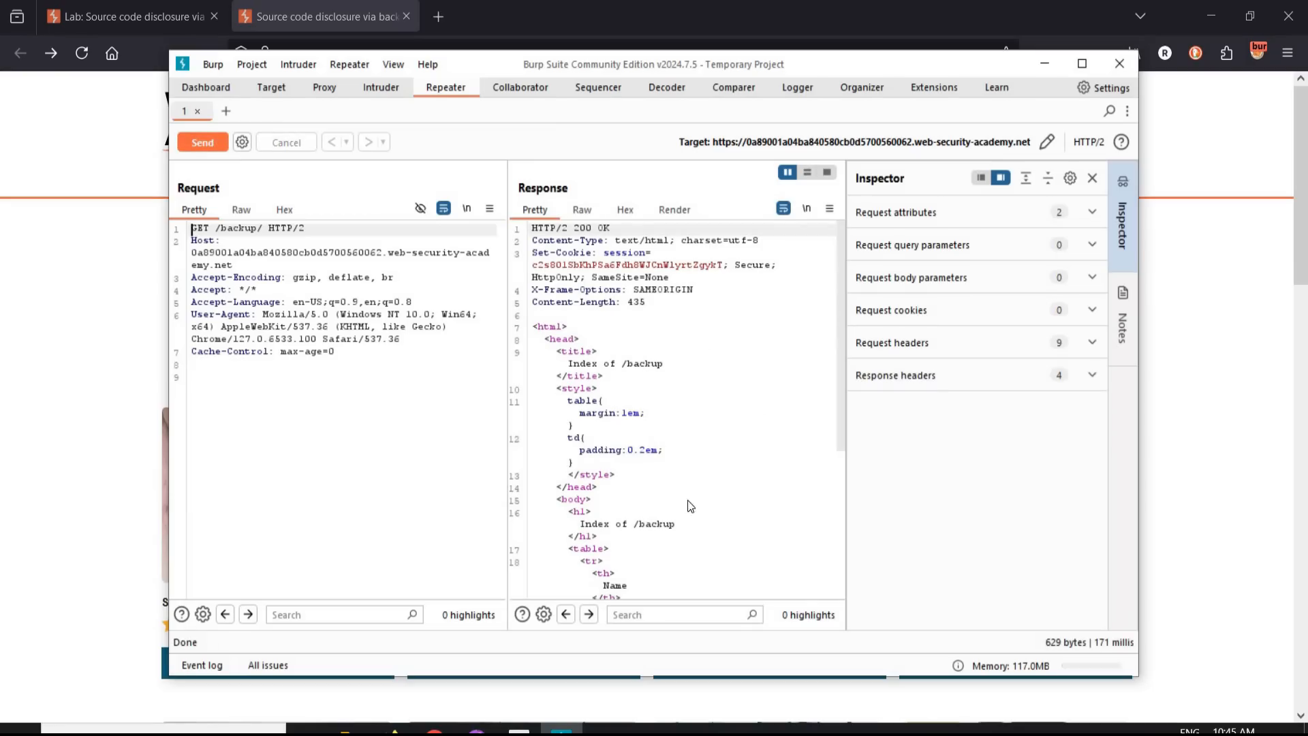
{"action": "mouse_move", "coordinate": [707, 530]}
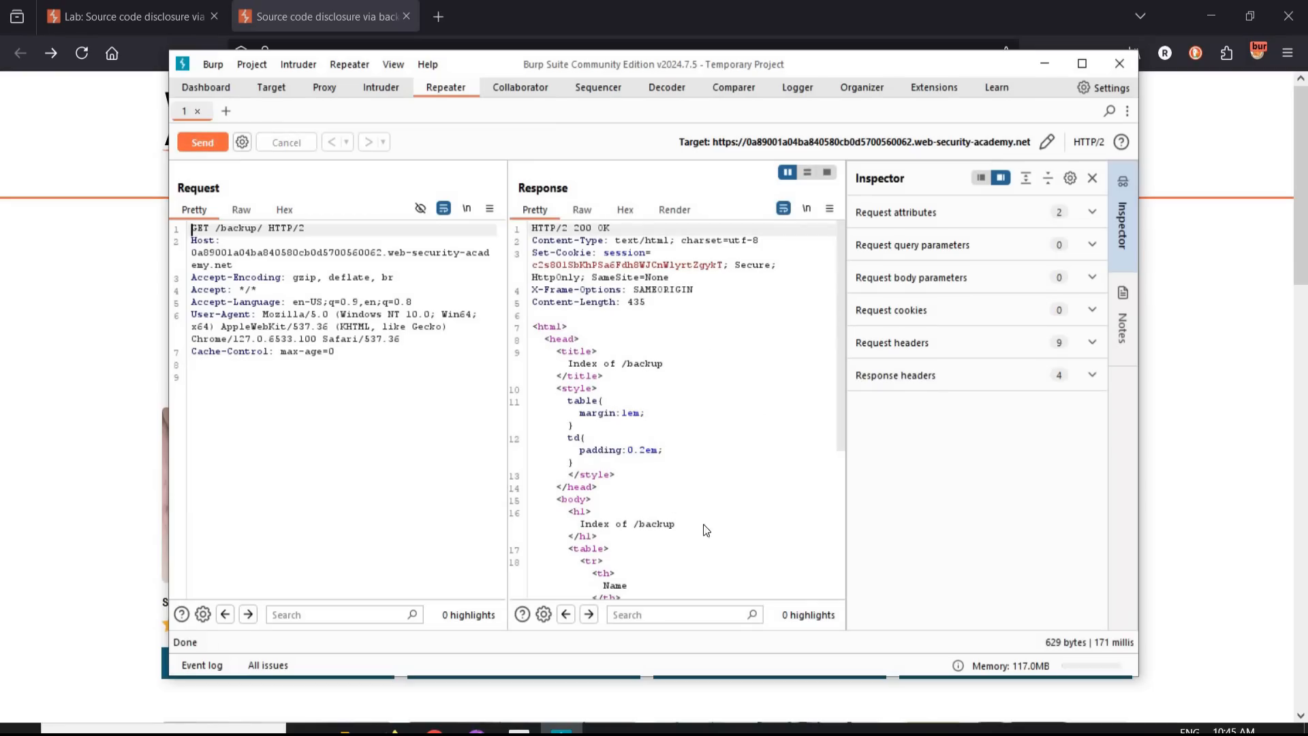
Step: Find ProductTemplate.java.bak in the listing and set the request path to /backup/ProductTemplate.java.bak
{"action": "left_click", "coordinate": [676, 615]}
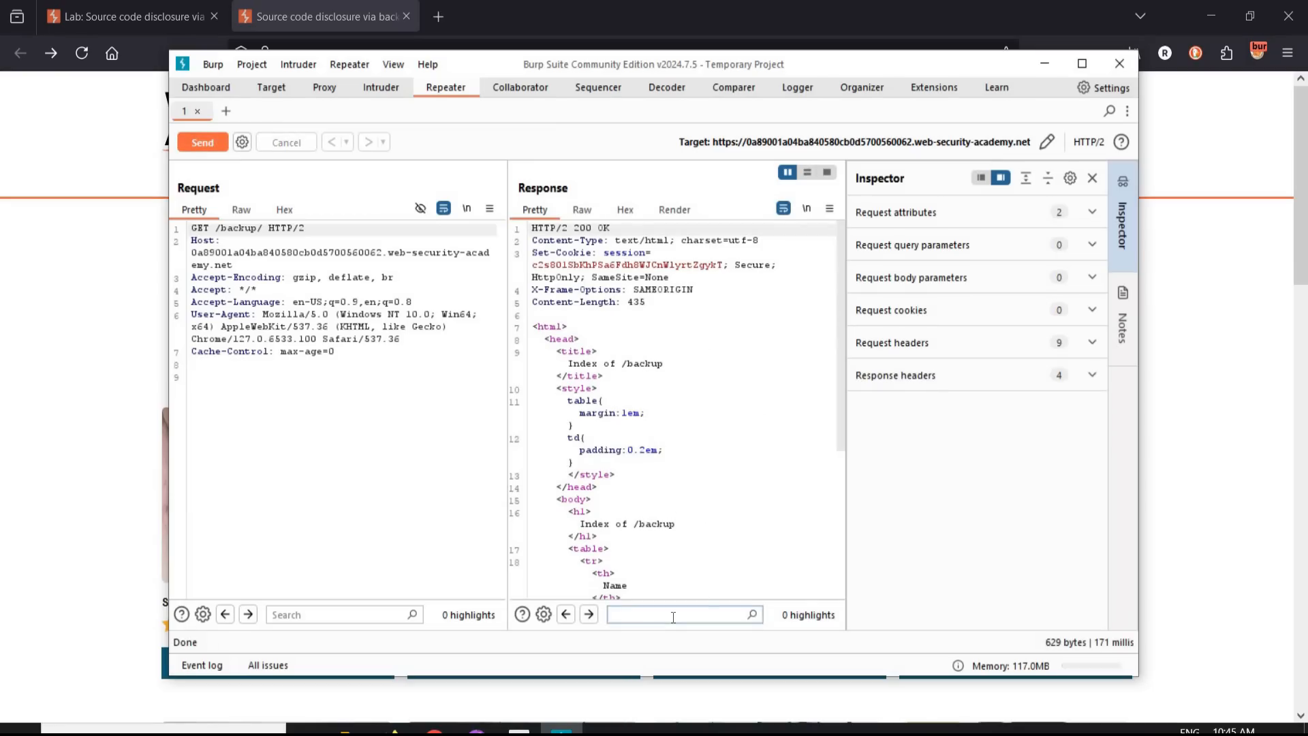
{"action": "type", "text": "ja"}
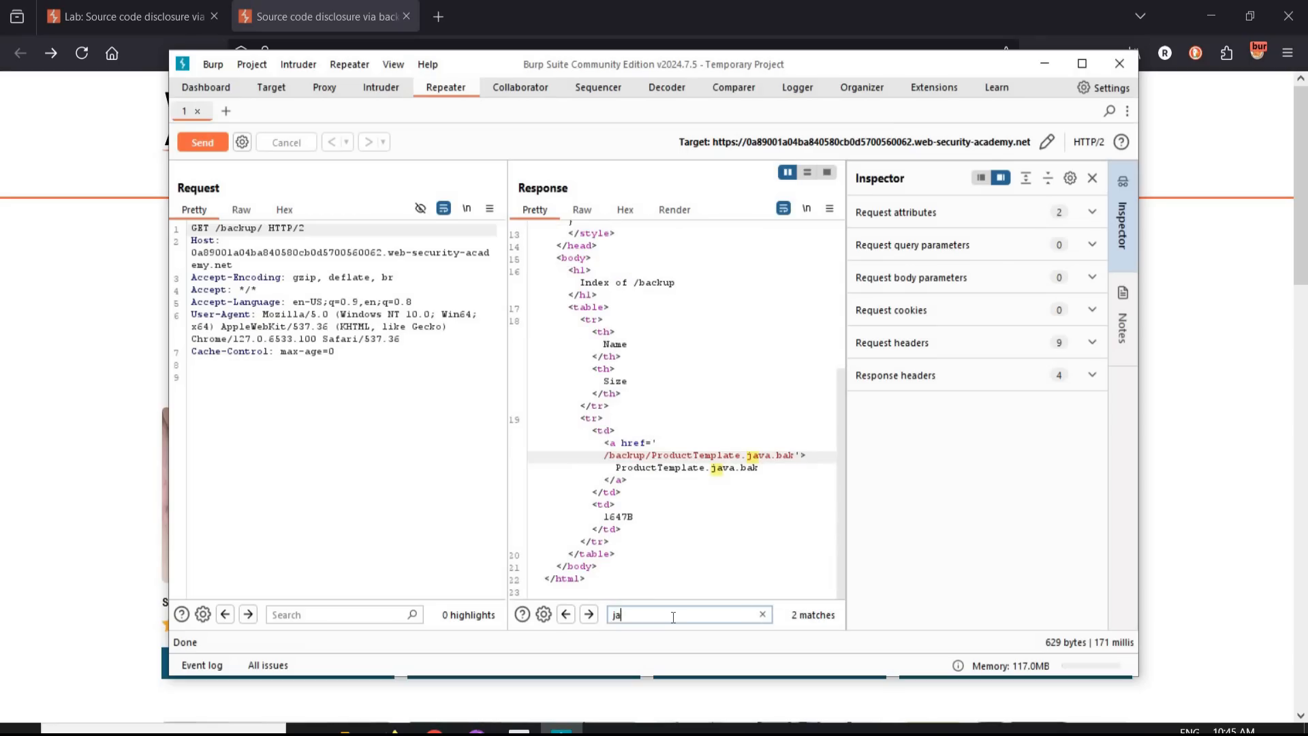
{"action": "mouse_move", "coordinate": [656, 461]}
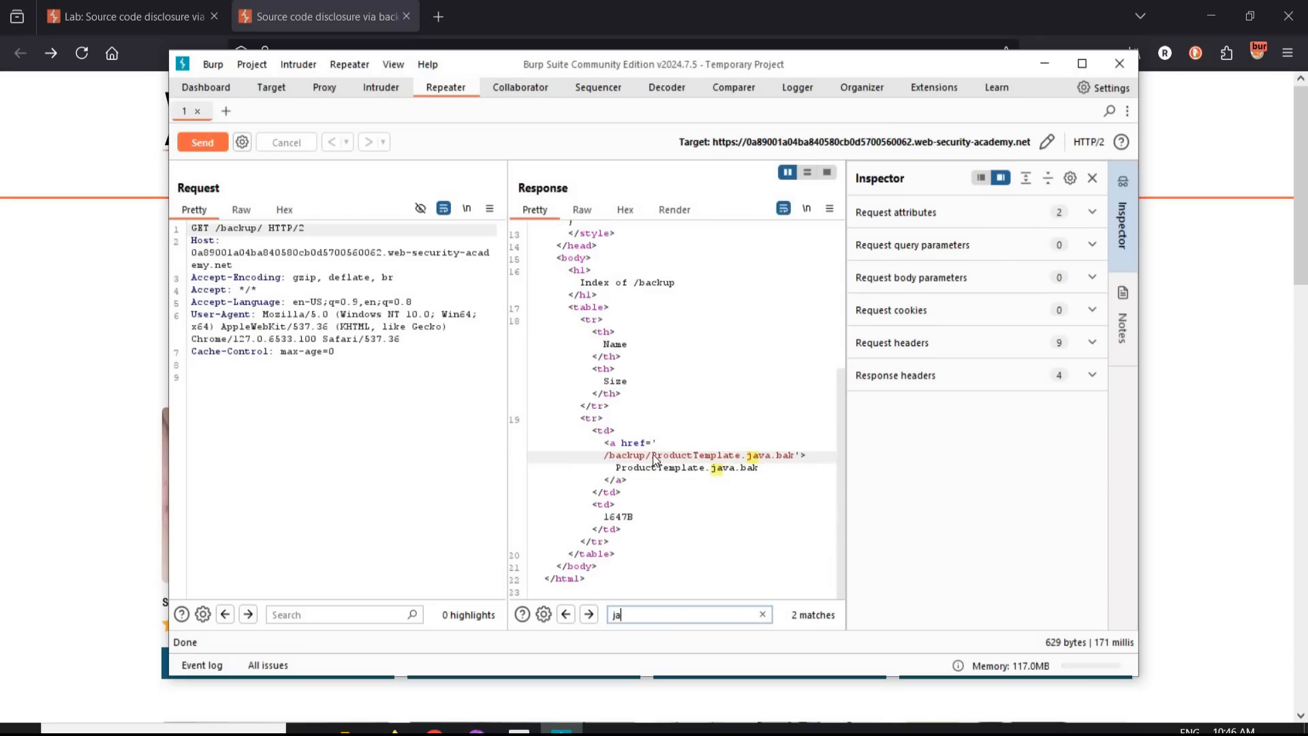
{"action": "left_click_drag", "start_coordinate": [605, 455], "coordinate": [790, 455]}
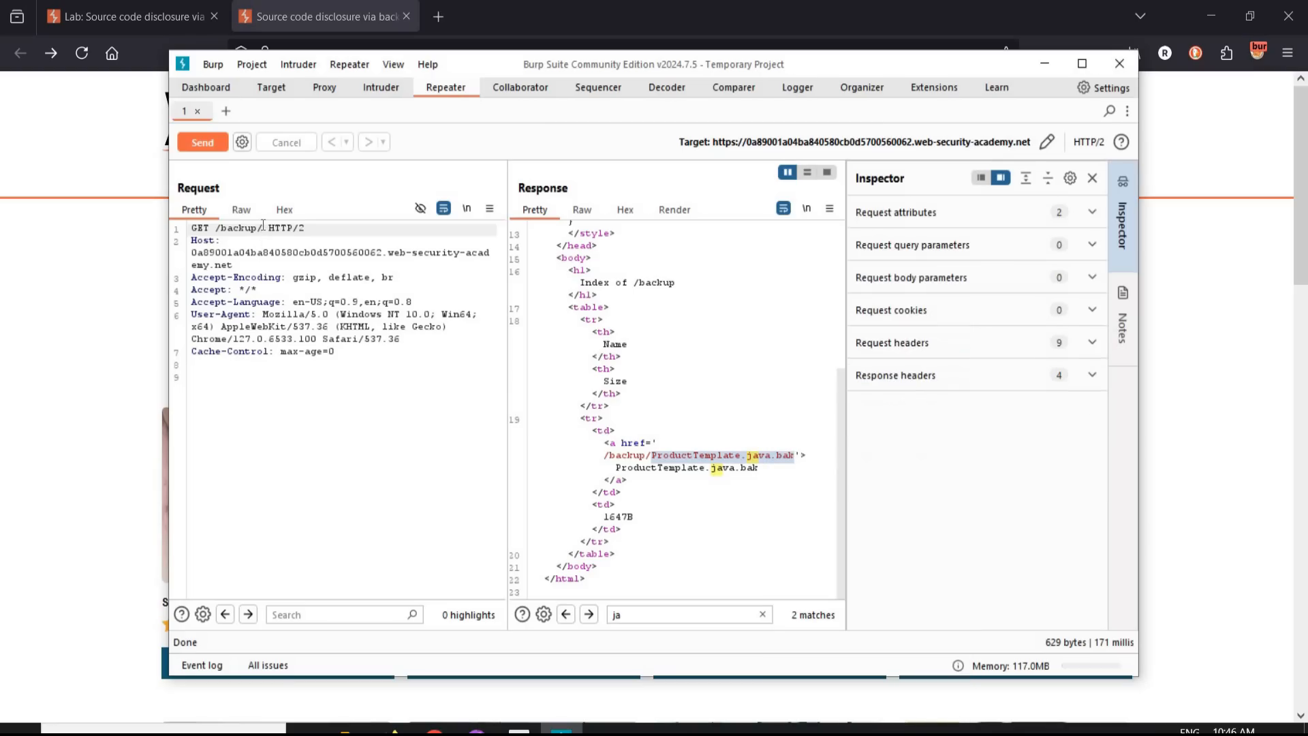
{"action": "type", "text": "ProductTemplate.java.bak"}
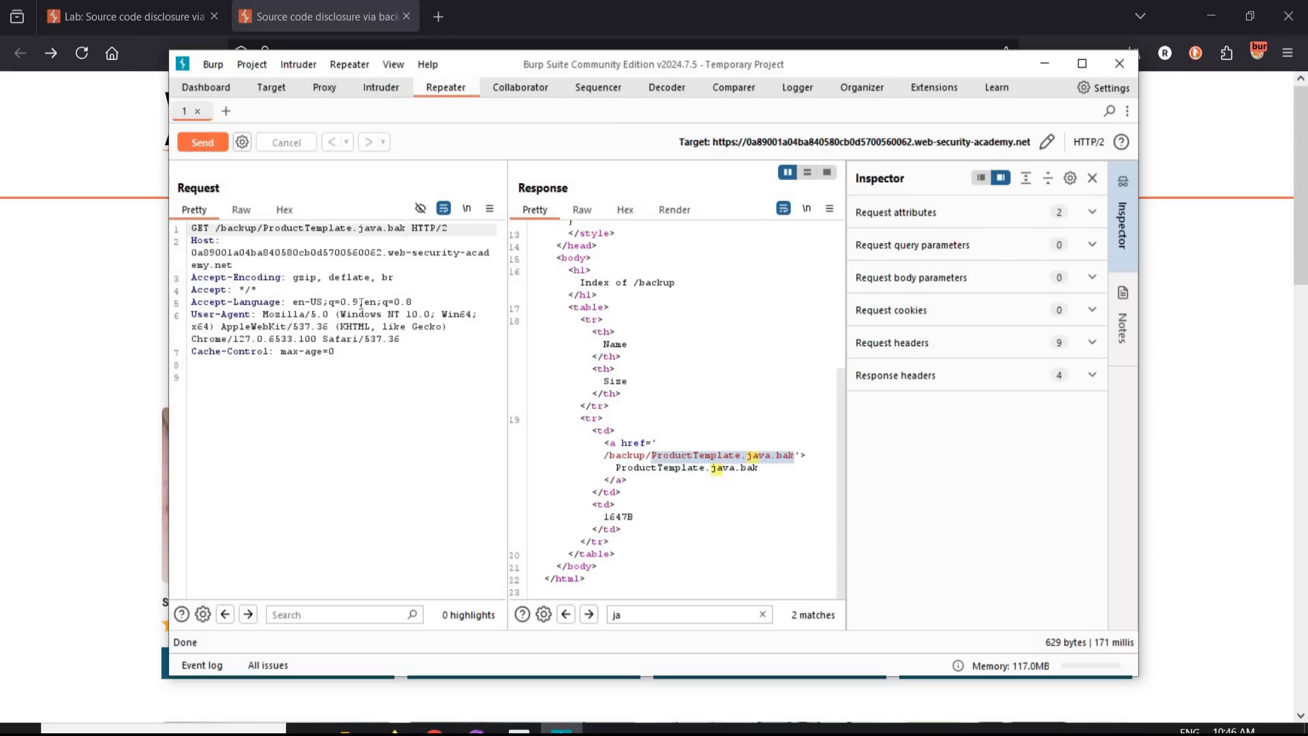
Step: Fetch the backup Java source and copy the hardcoded postgres database password from the ConnectionBuilder code
{"action": "left_click", "coordinate": [202, 142]}
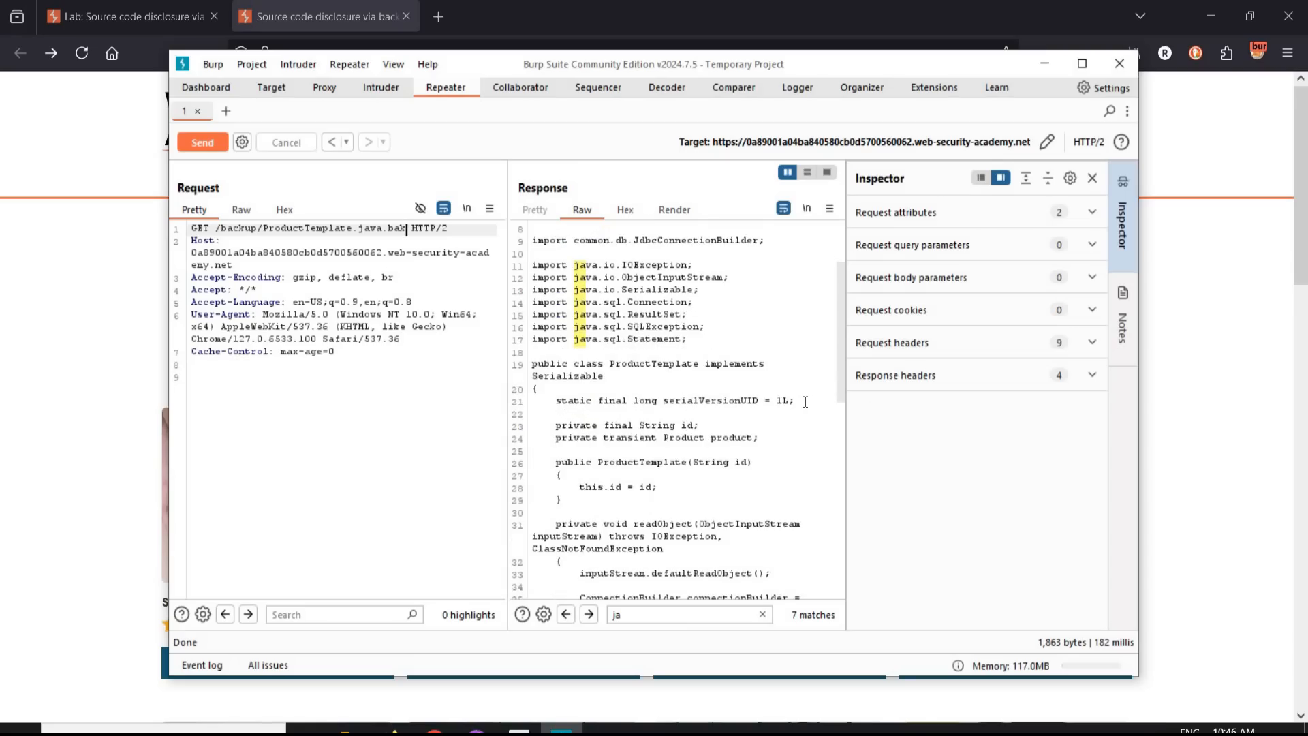
{"action": "scroll", "scroll_direction": "down", "scroll_amount": 3}
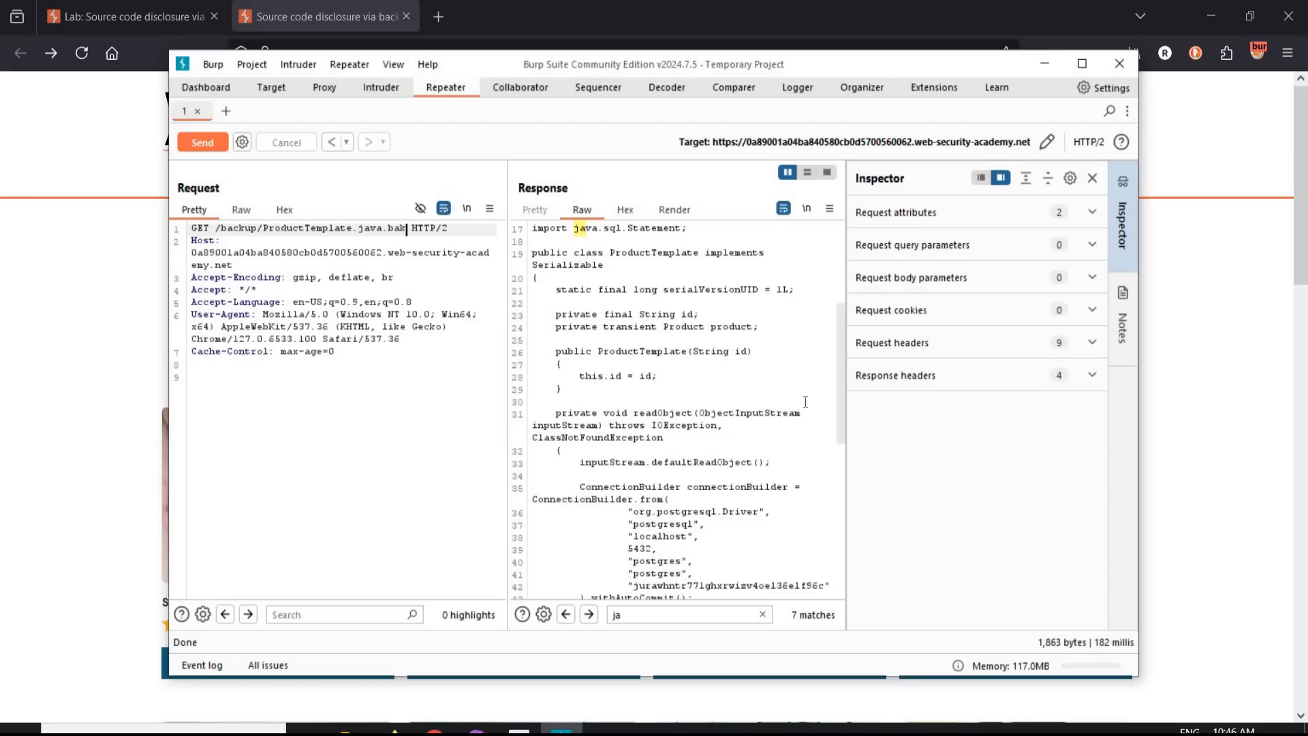
{"action": "scroll", "scroll_direction": "down", "scroll_amount": 3}
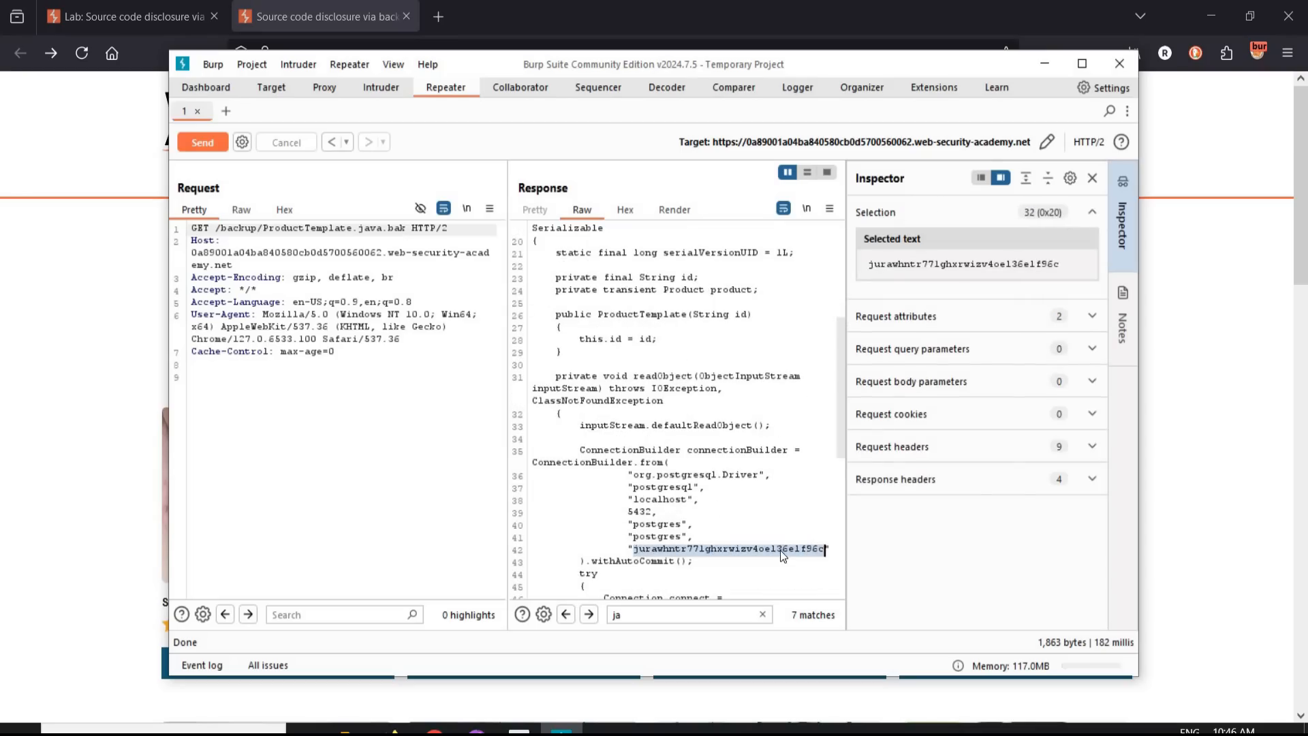
{"action": "right_click", "coordinate": [783, 549]}
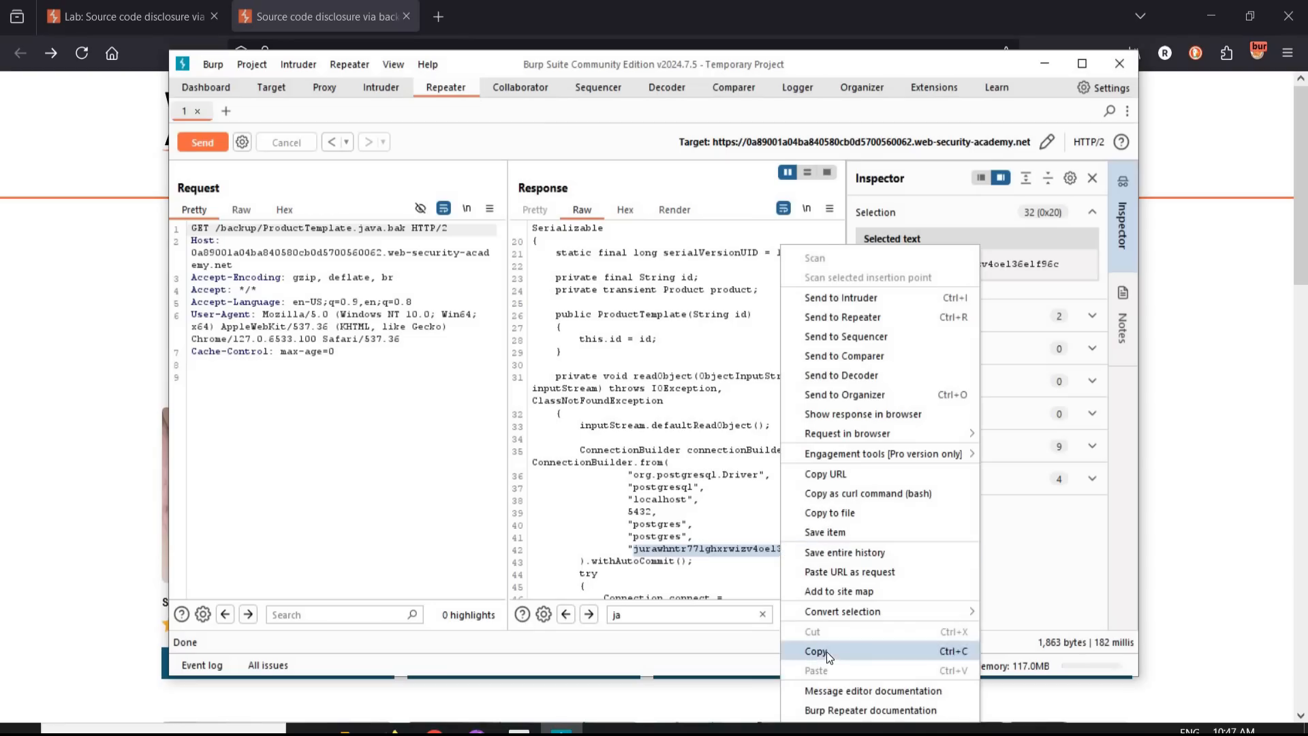
{"action": "left_click", "coordinate": [817, 651]}
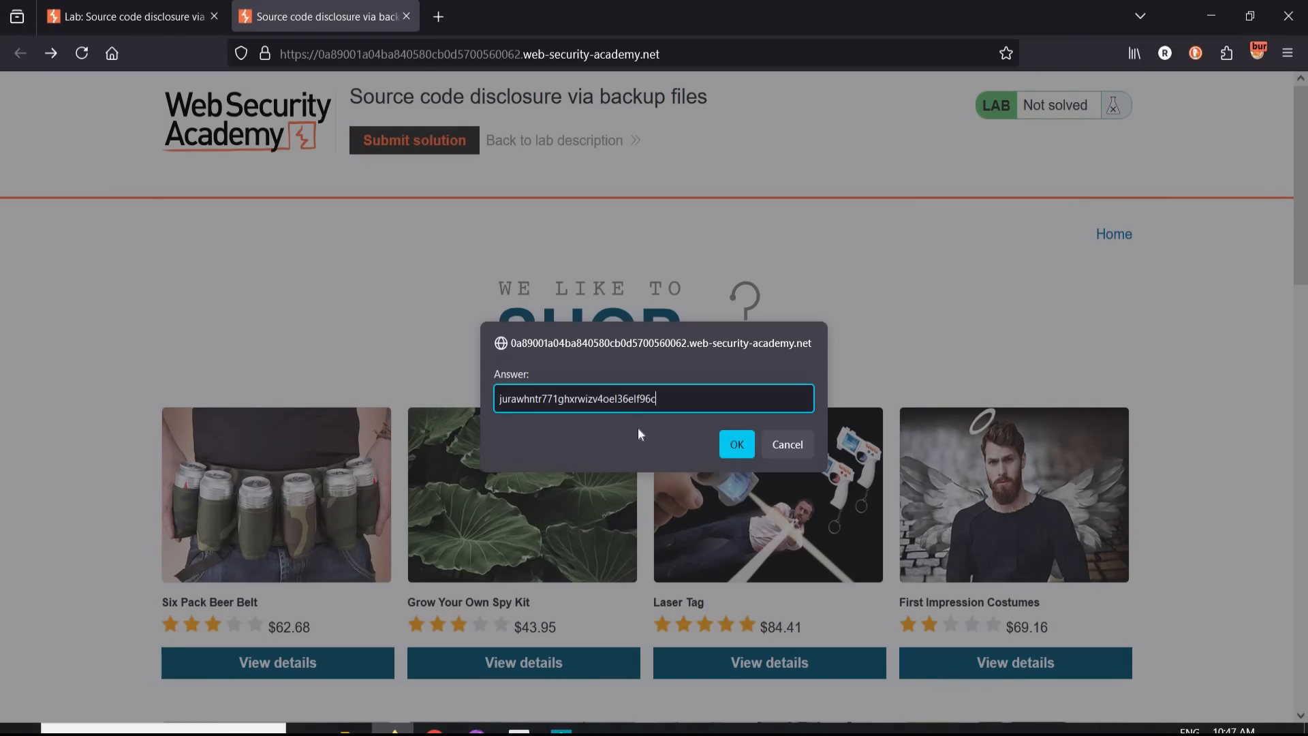
Step: Submit the copied database password as the lab answer, marking the lab Solved
{"action": "left_click", "coordinate": [736, 444]}
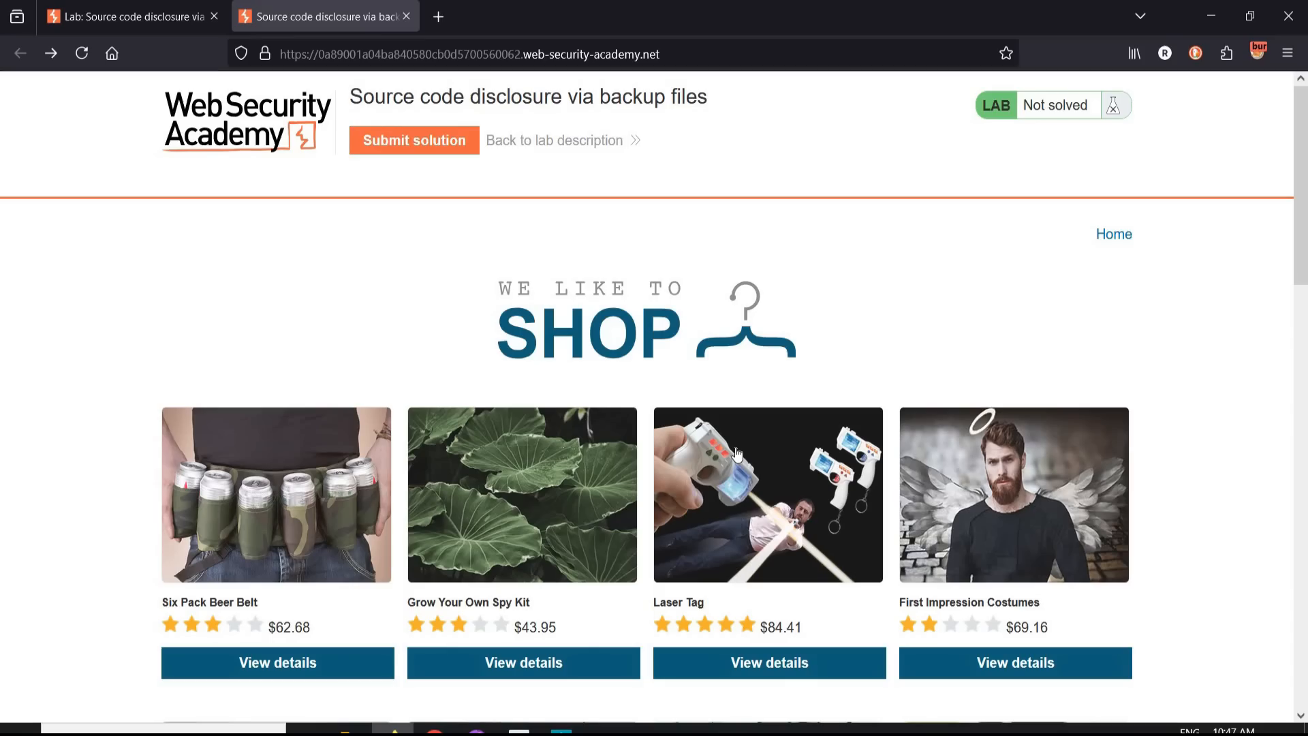
{"action": "left_click", "coordinate": [413, 139]}
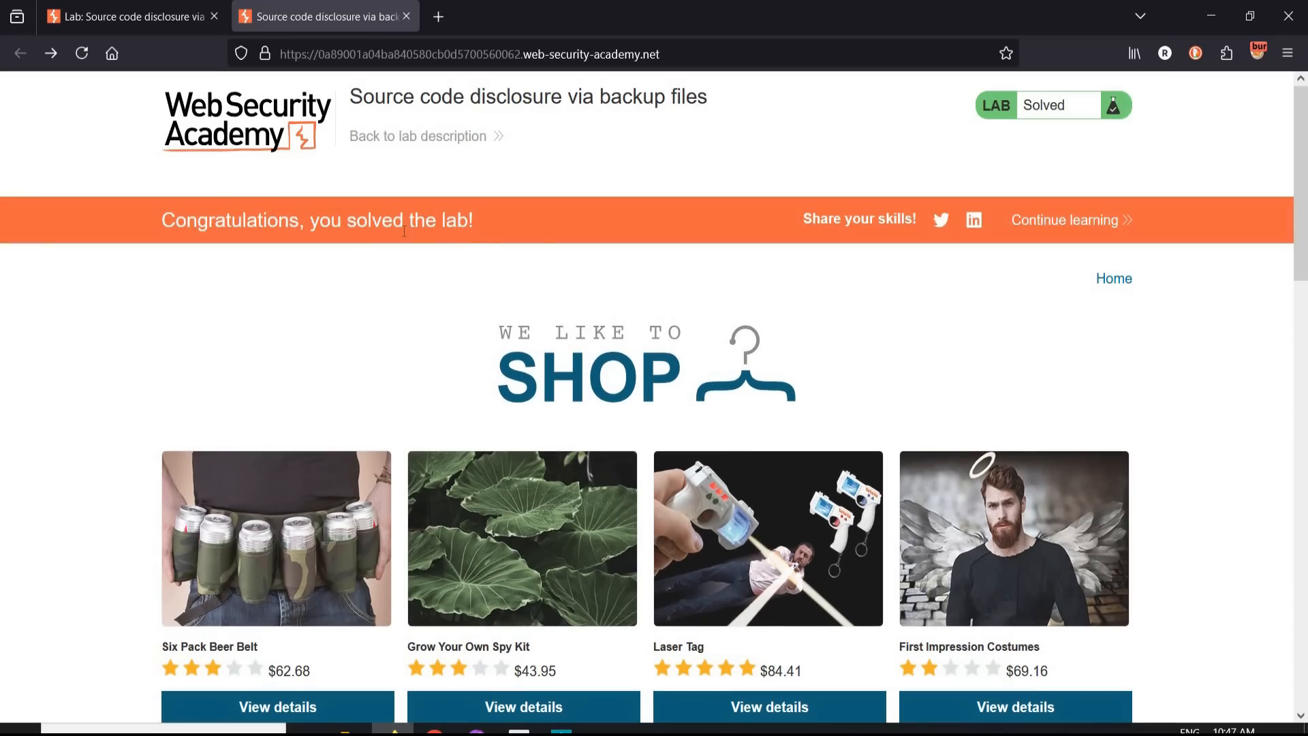
{"action": "mouse_move", "coordinate": [1076, 299]}
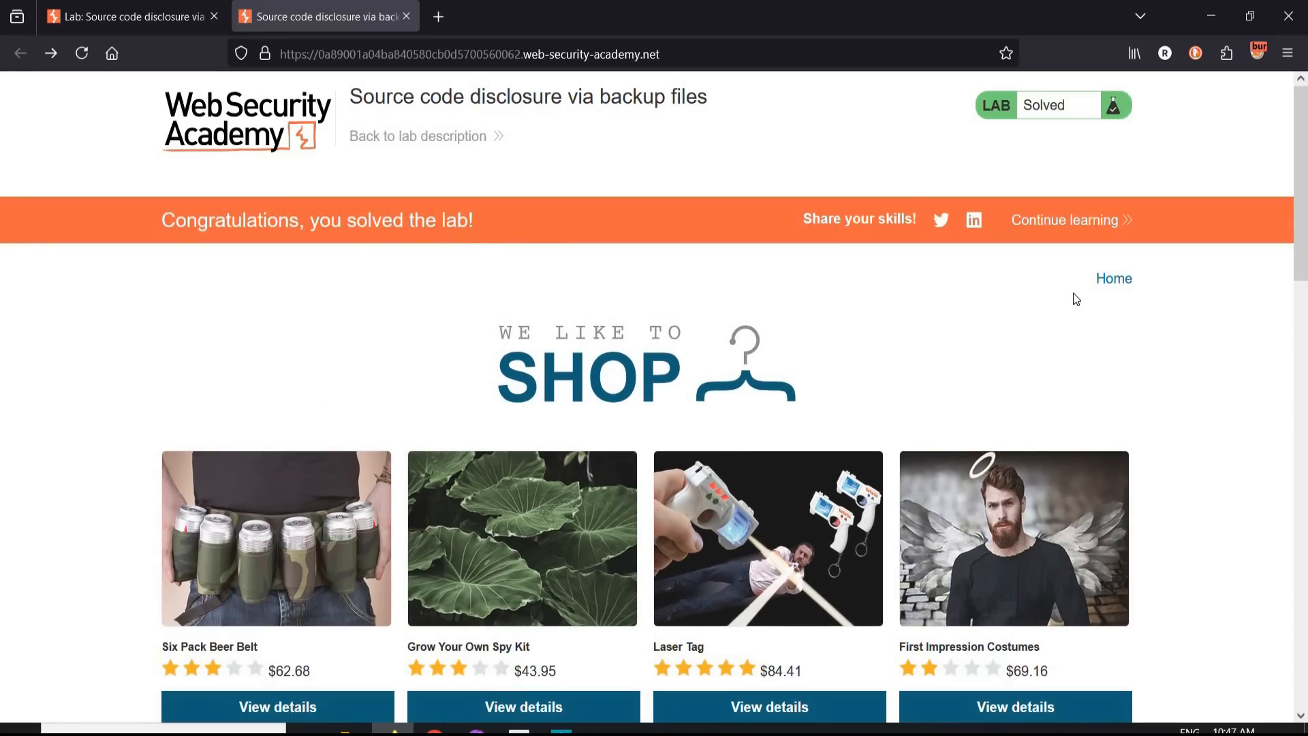
{"action": "mouse_move", "coordinate": [1051, 309]}
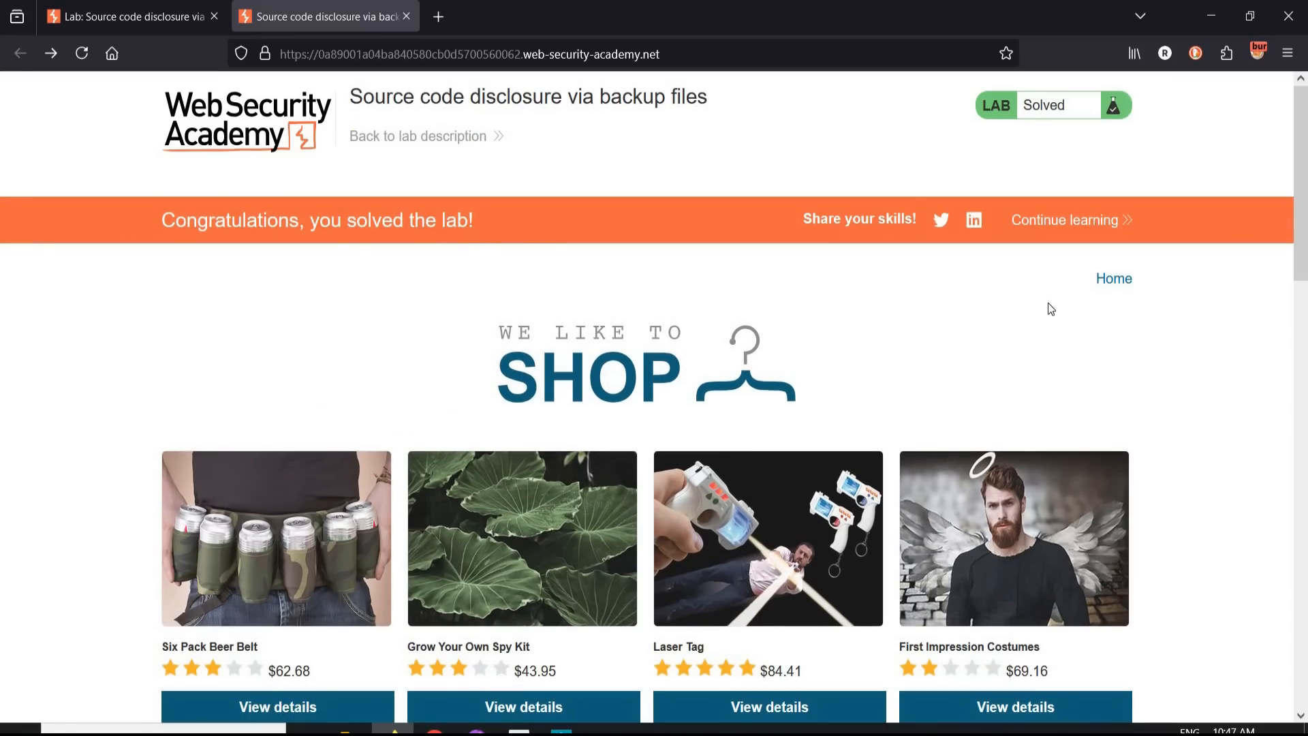
{"action": "mouse_move", "coordinate": [1113, 278]}
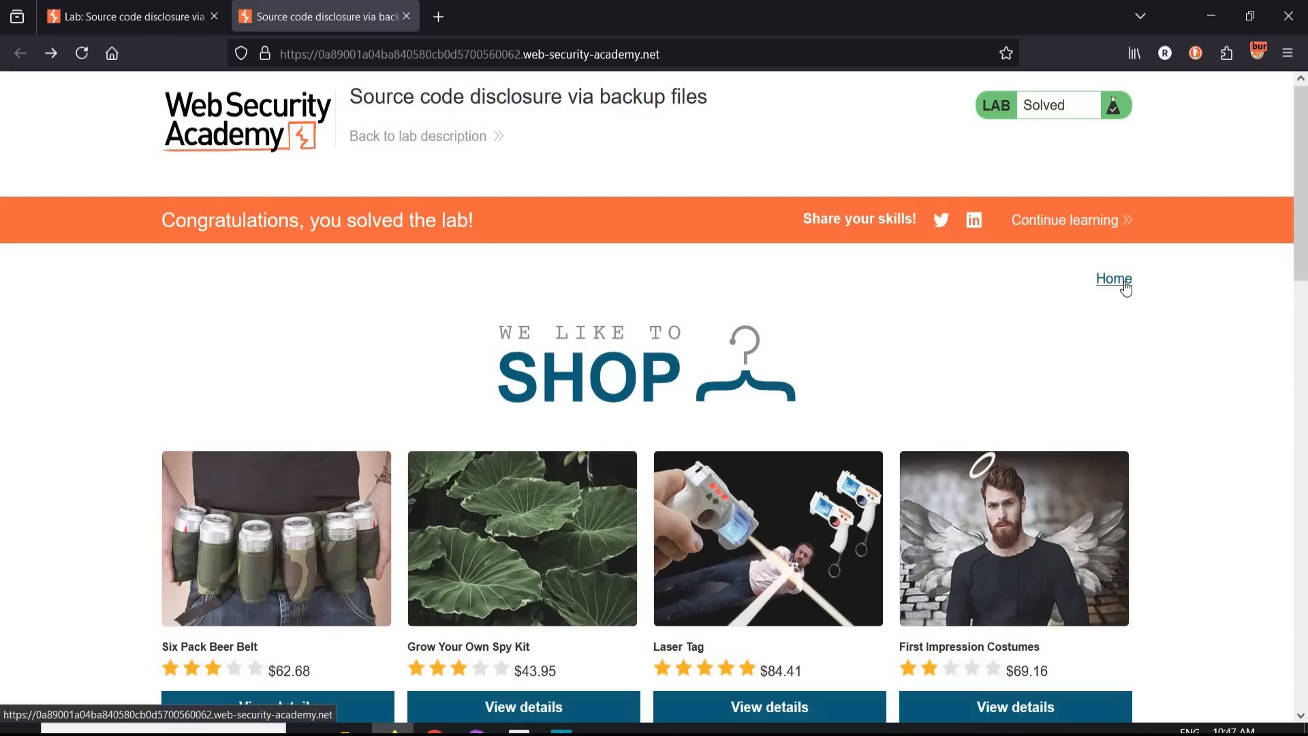
{"action": "left_click", "coordinate": [1114, 279]}
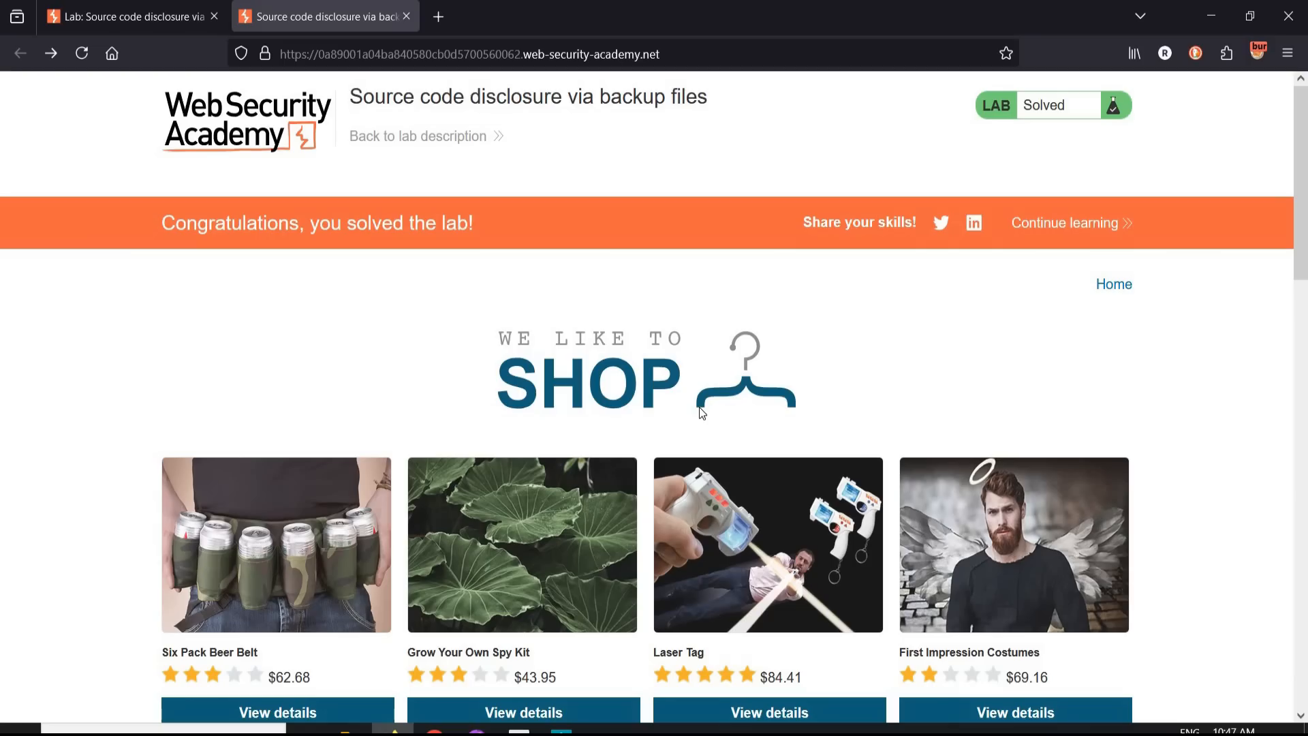
{"action": "mouse_move", "coordinate": [1053, 379]}
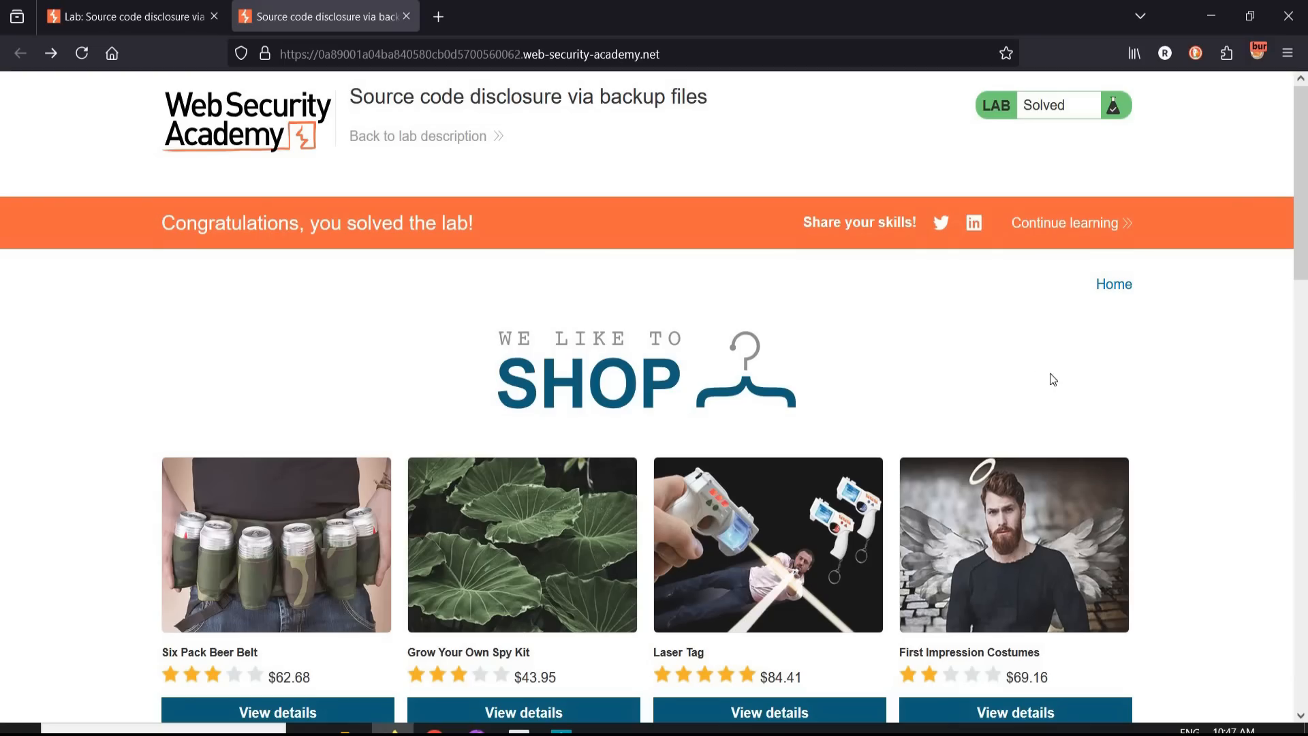